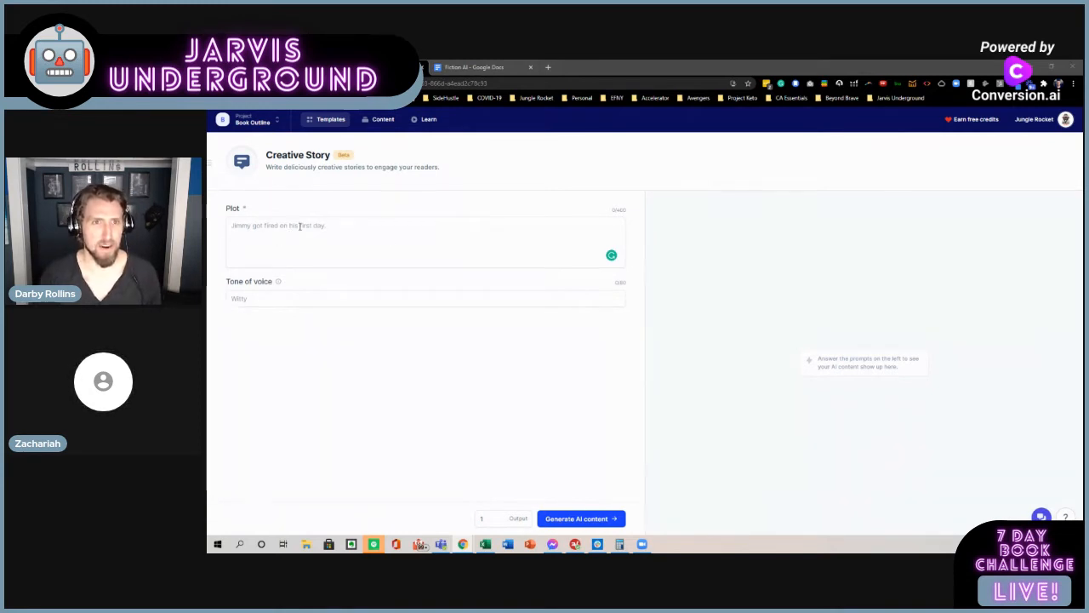
{"action": "mouse_move", "coordinate": [359, 185]}
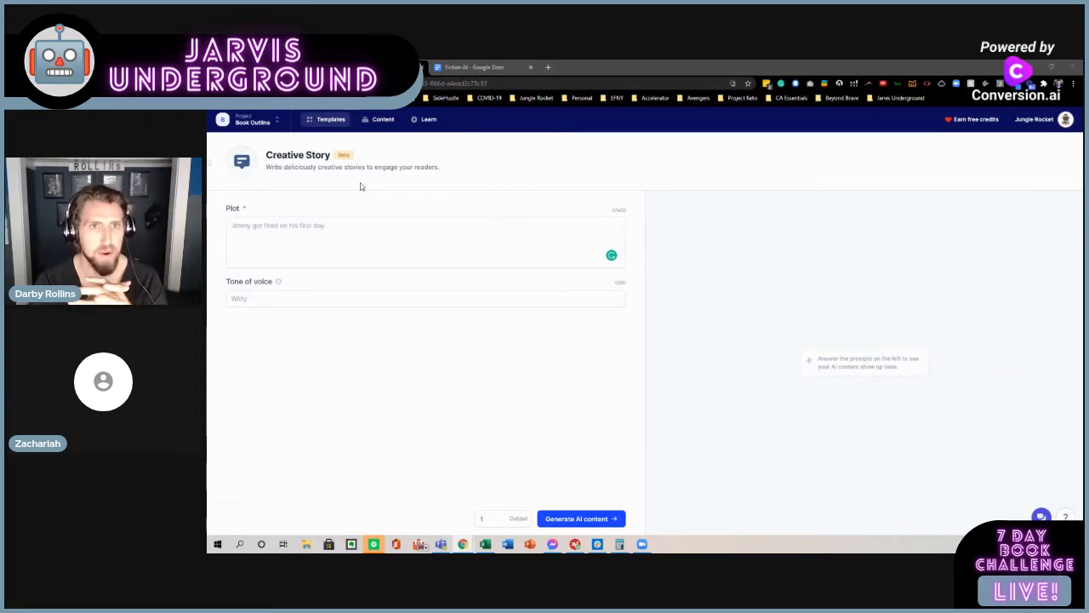
{"action": "mouse_move", "coordinate": [340, 176]}
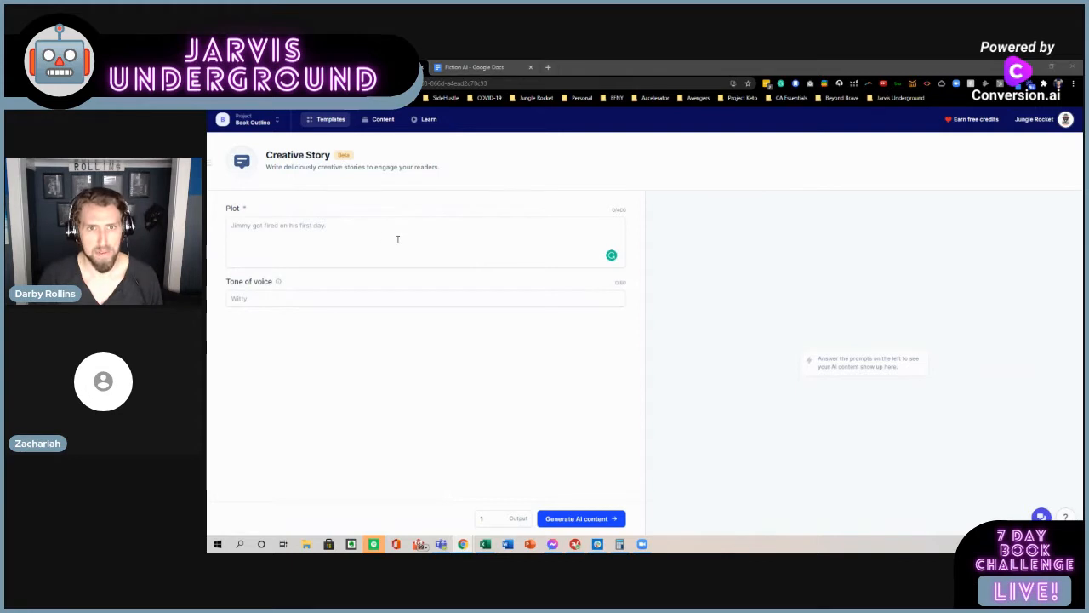
- Enter 'Vampires take over the White House' as the plot and 'Funny' as the tone
{"action": "left_click", "coordinate": [397, 240]}
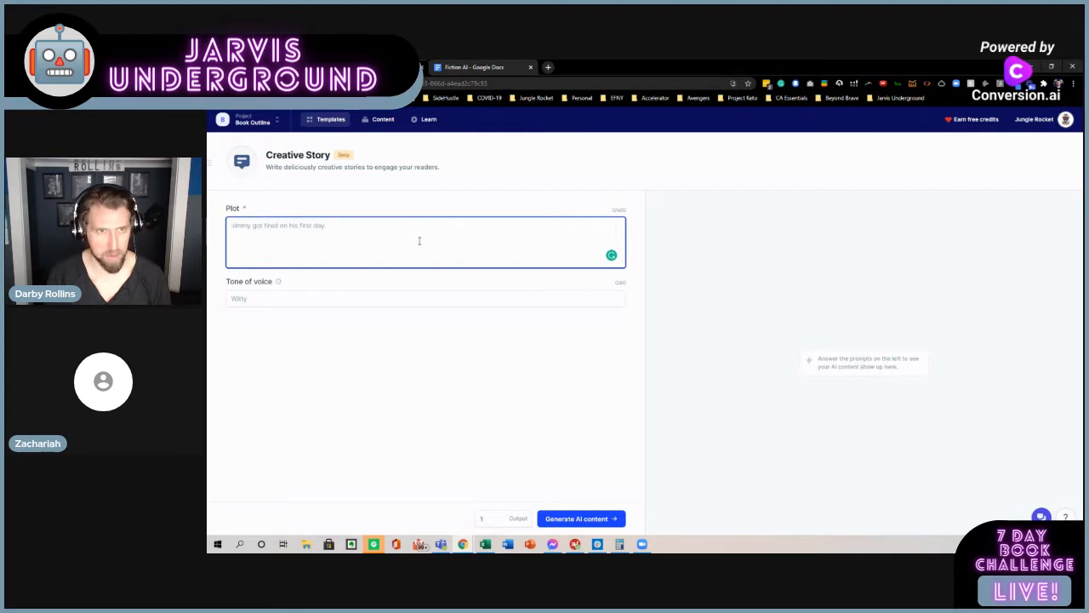
{"action": "type", "text": "Vamp"}
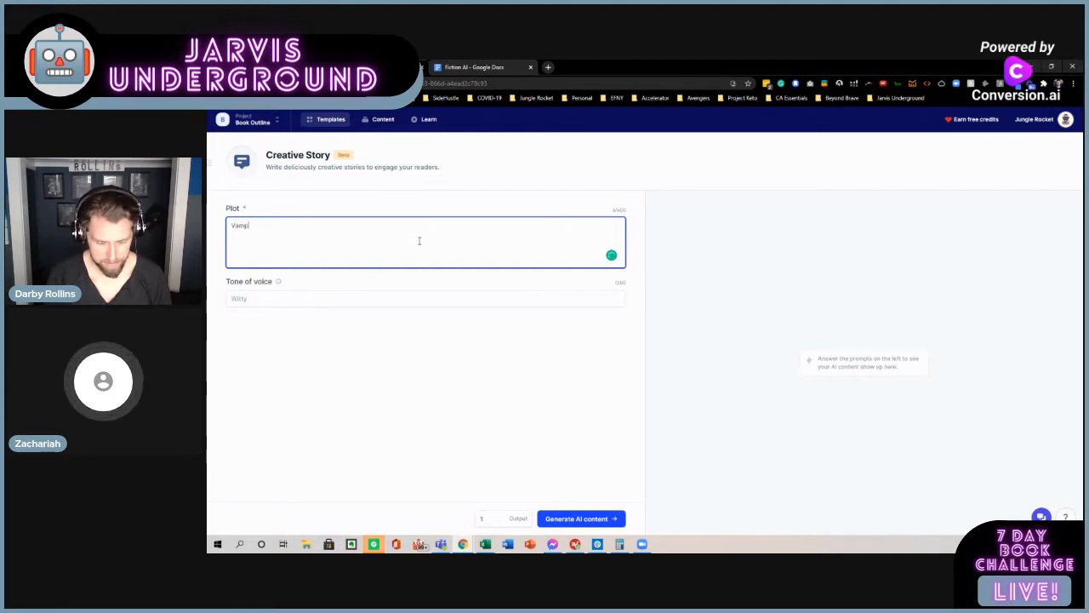
{"action": "type", "text": "ires take over the wh"}
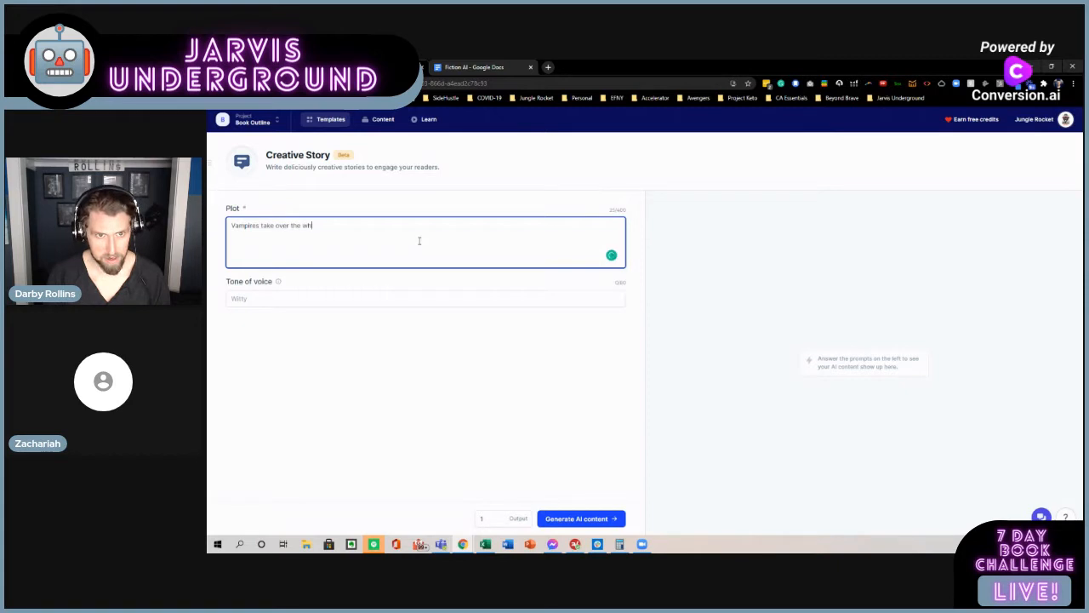
{"action": "type", "text": "ite House"}
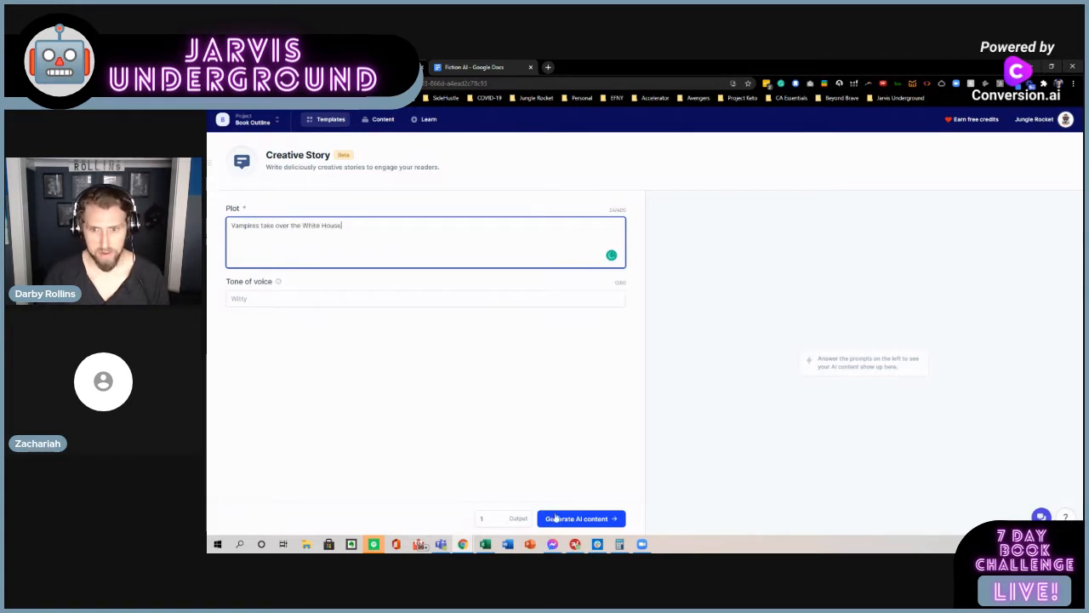
{"action": "left_click", "coordinate": [380, 299]}
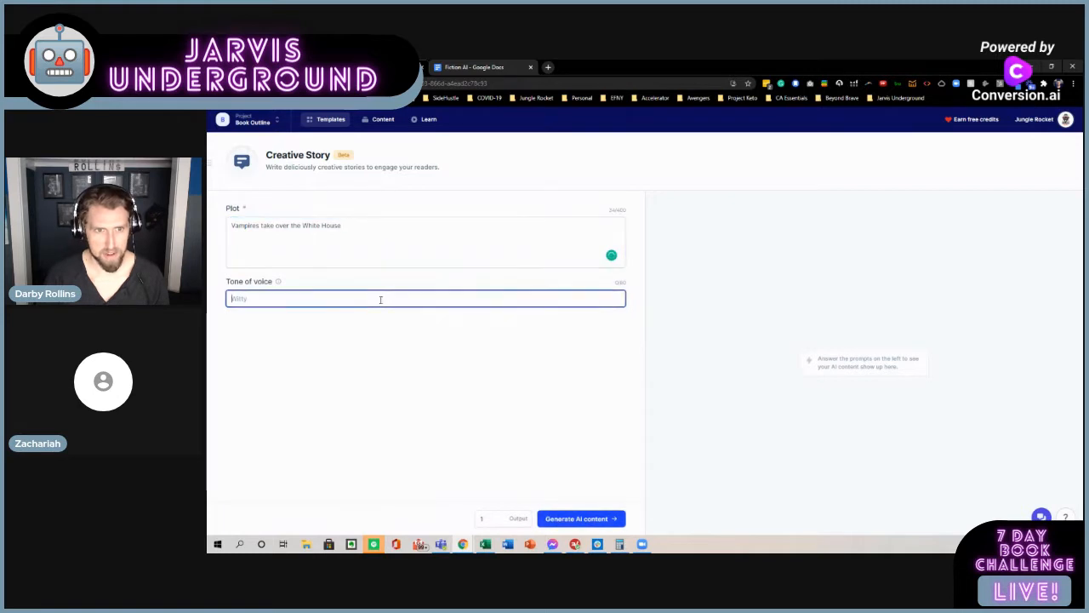
{"action": "type", "text": "s"}
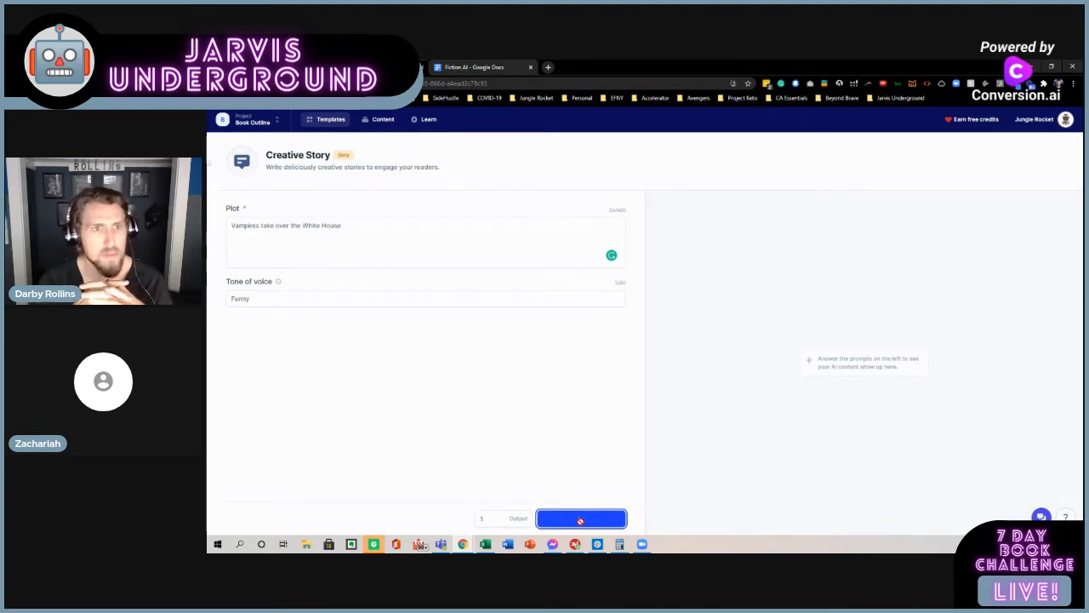
- Generate the first vampire White House story and view it expanded
{"action": "left_click", "coordinate": [581, 518]}
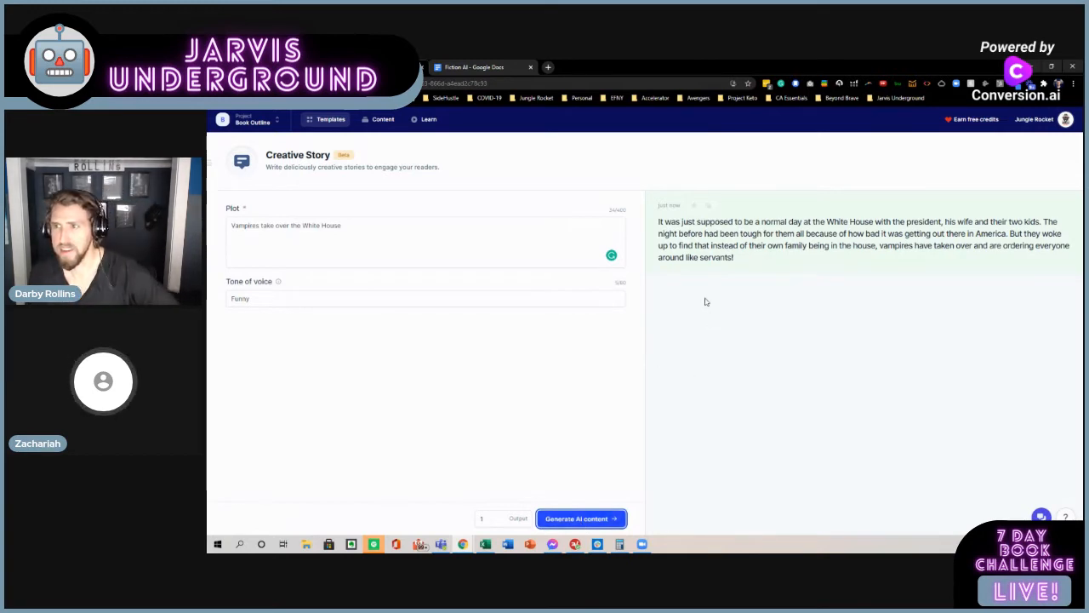
{"action": "mouse_move", "coordinate": [682, 291]}
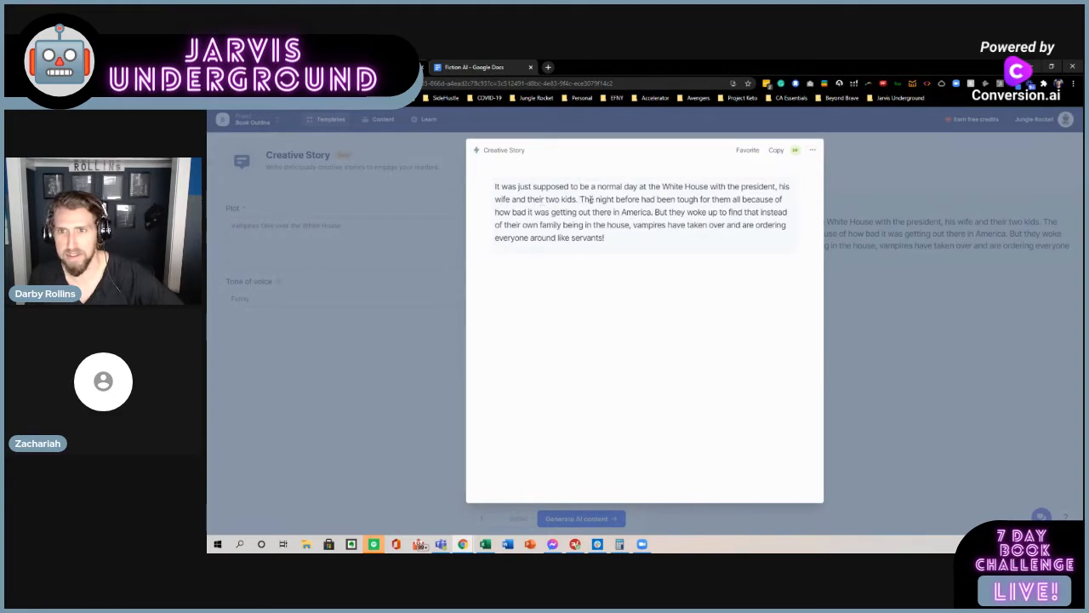
{"action": "left_click_drag", "start_coordinate": [585, 199], "coordinate": [649, 212]}
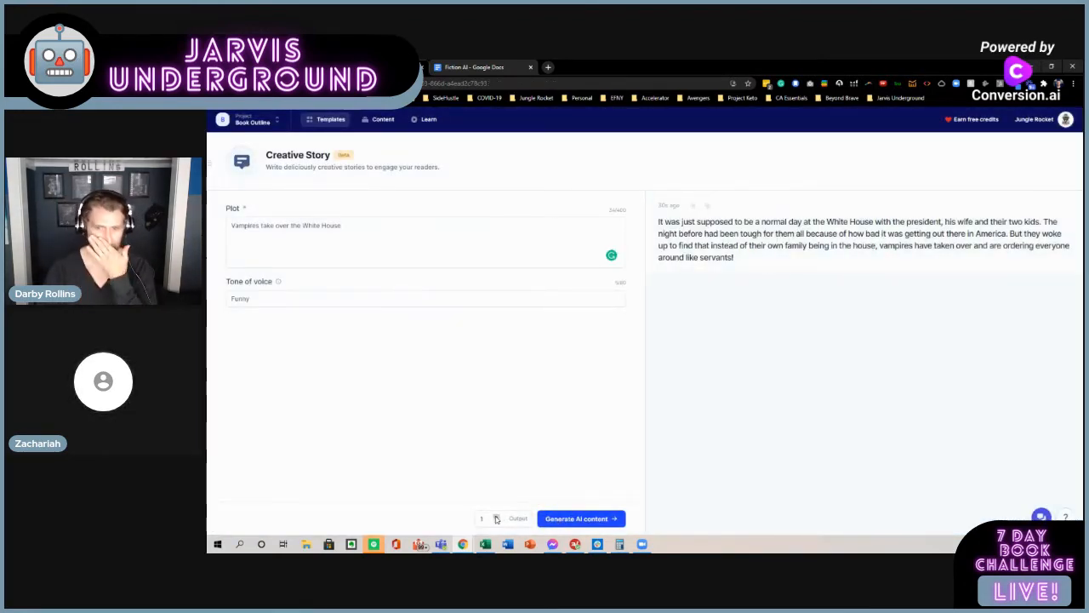
- Raise Output to 2 and generate two more vampire White House stories
{"action": "left_click", "coordinate": [581, 519]}
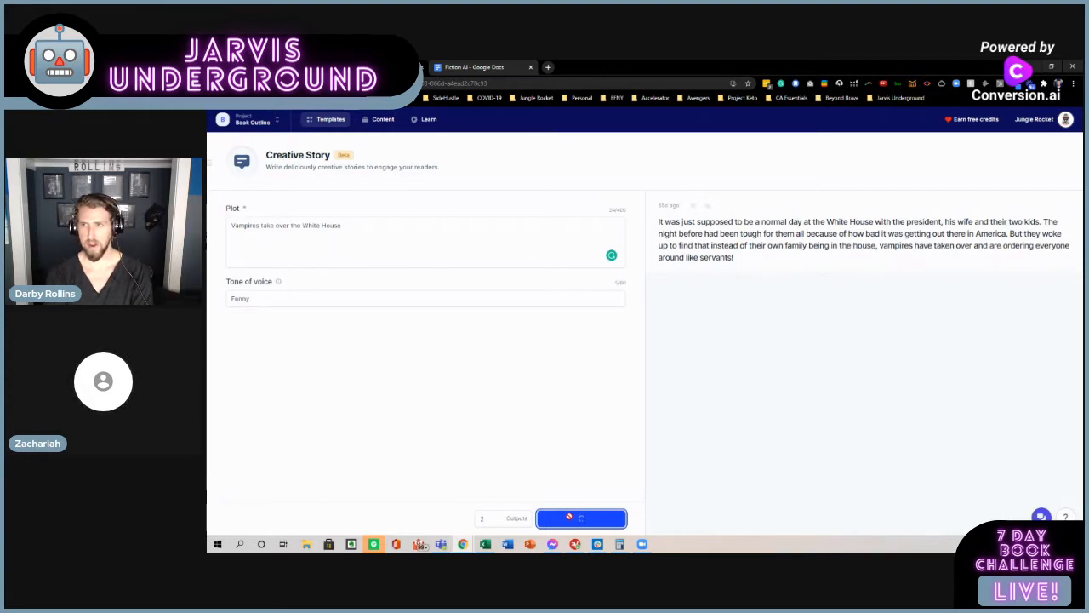
{"action": "left_click", "coordinate": [581, 518]}
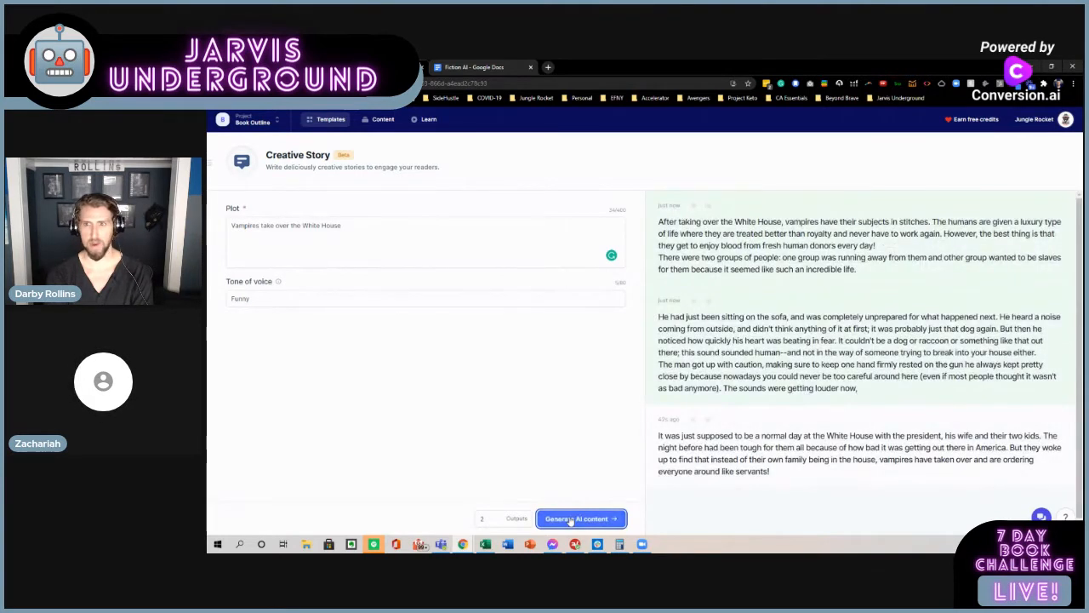
{"action": "mouse_move", "coordinate": [615, 448]}
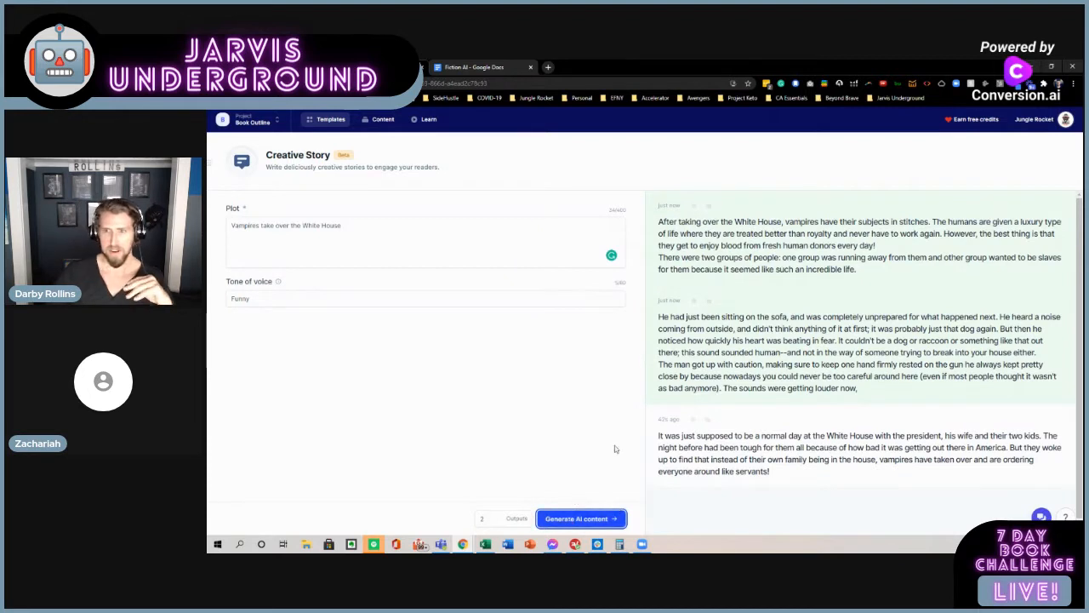
{"action": "mouse_move", "coordinate": [798, 381]}
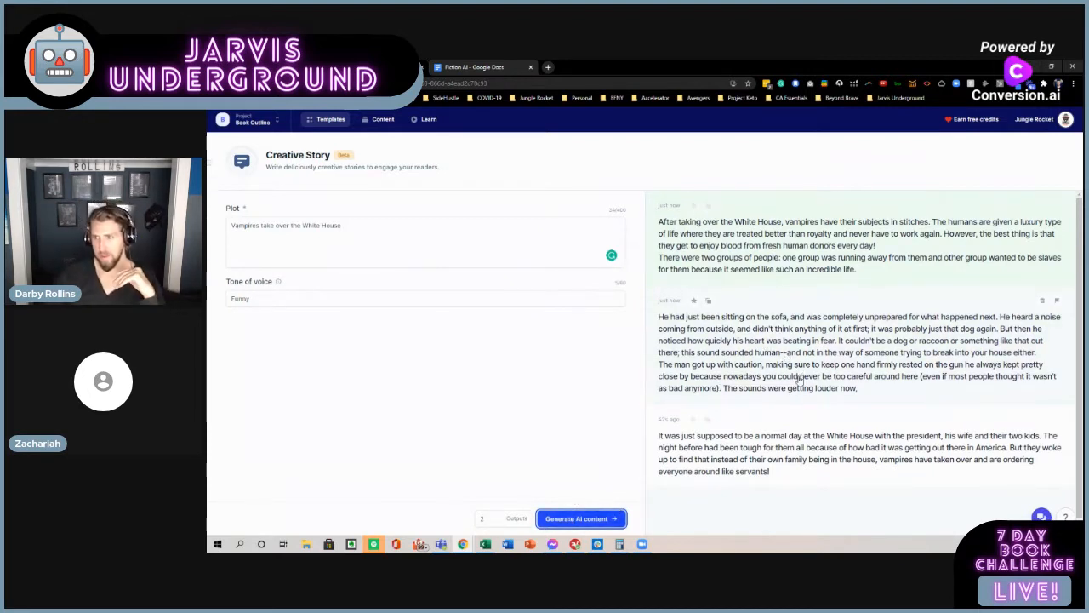
{"action": "mouse_move", "coordinate": [894, 336]}
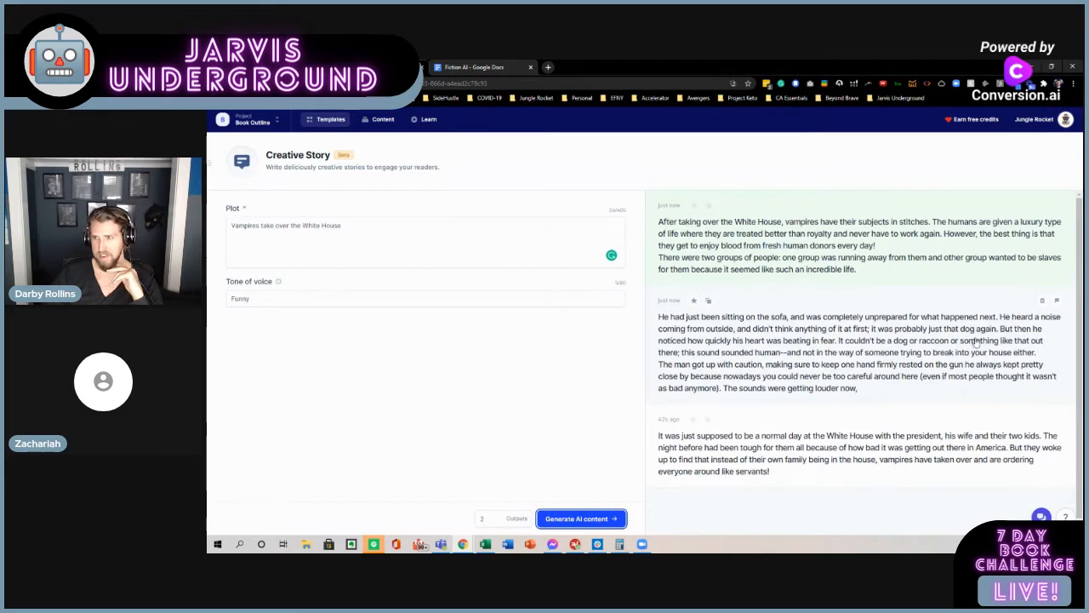
{"action": "mouse_move", "coordinate": [859, 352]}
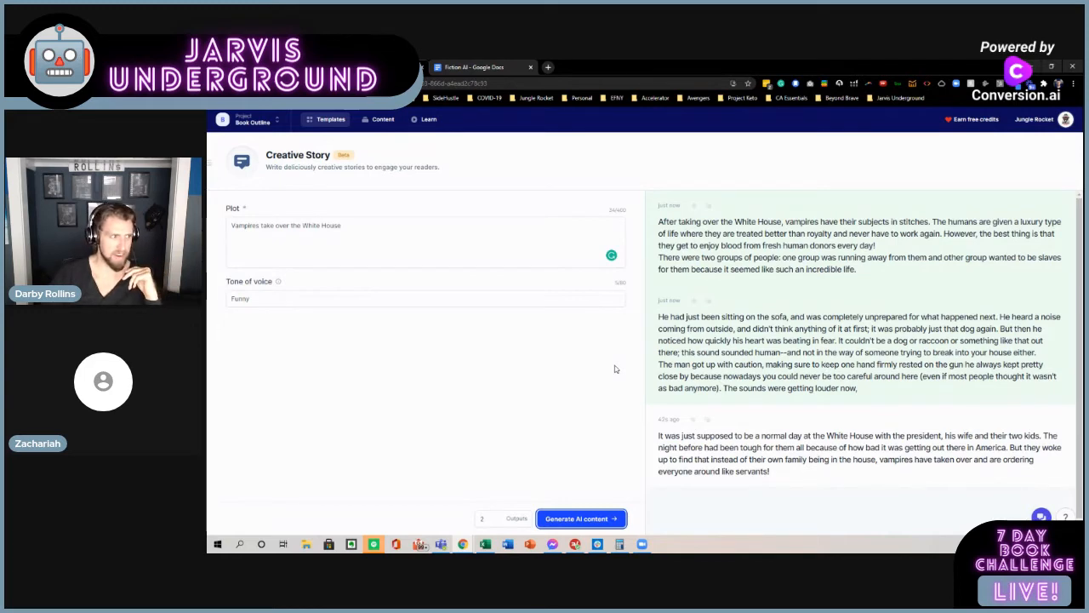
{"action": "mouse_move", "coordinate": [719, 364]}
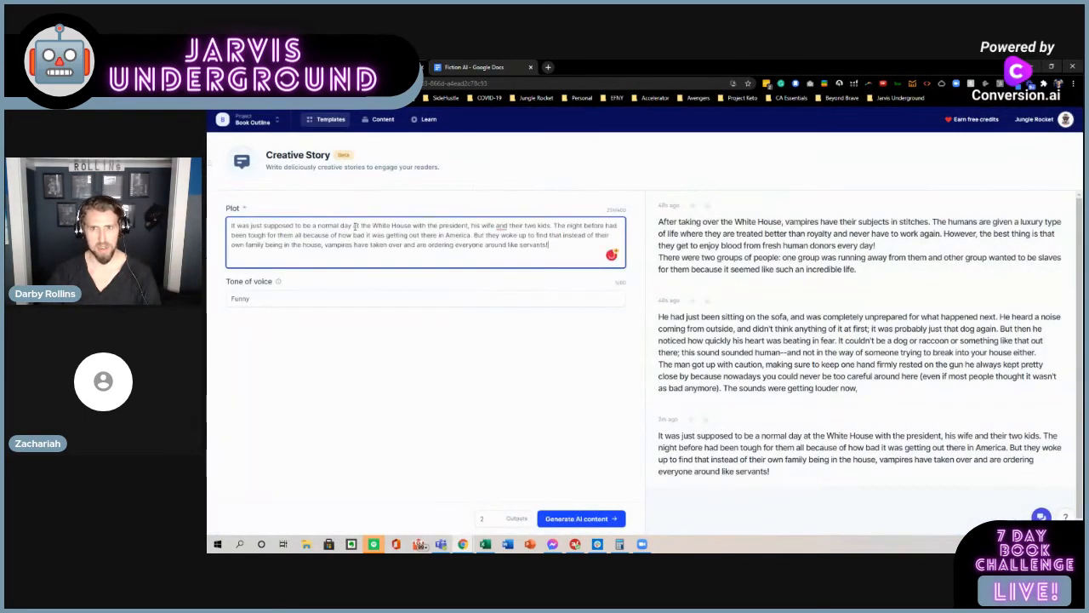
{"action": "mouse_move", "coordinate": [536, 410]}
{"action": "type", "text": "1"}
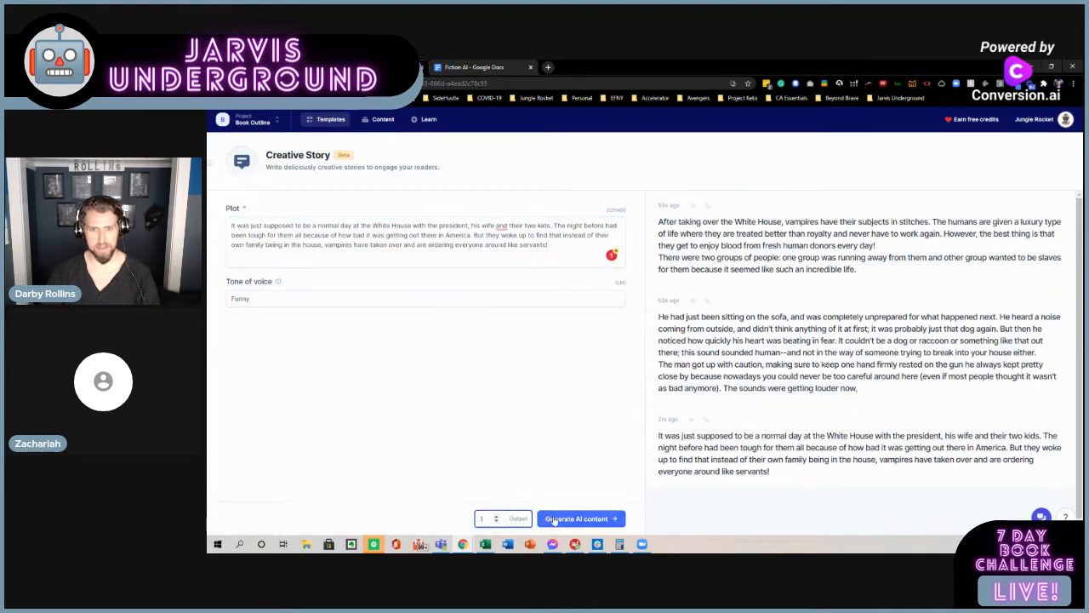
- Set Output to 1, generate the President's wife continuation, and scroll through the results
{"action": "left_click", "coordinate": [580, 518]}
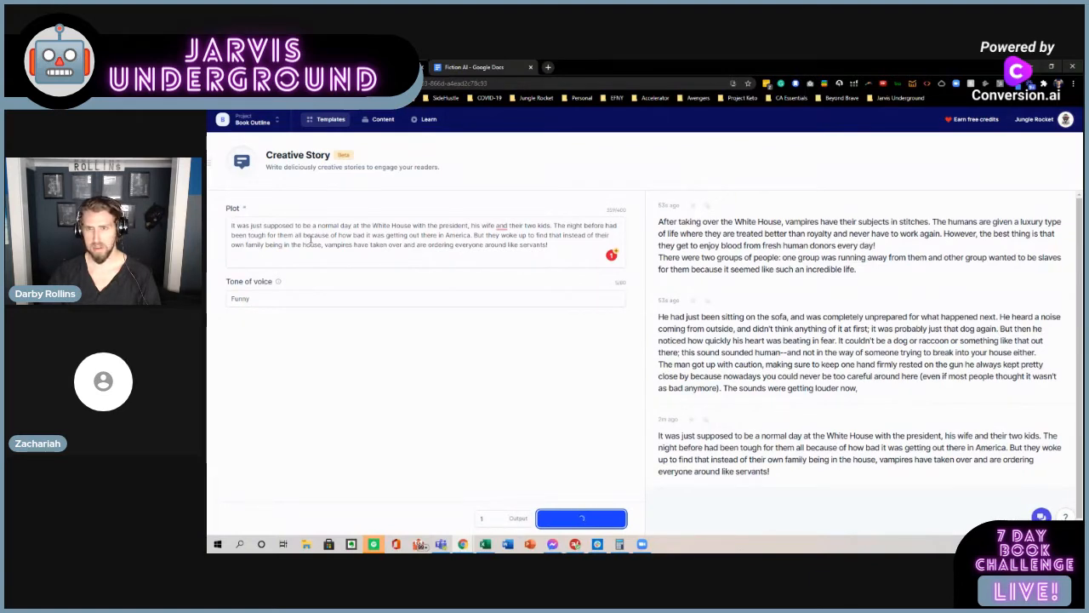
{"action": "left_click", "coordinate": [581, 519]}
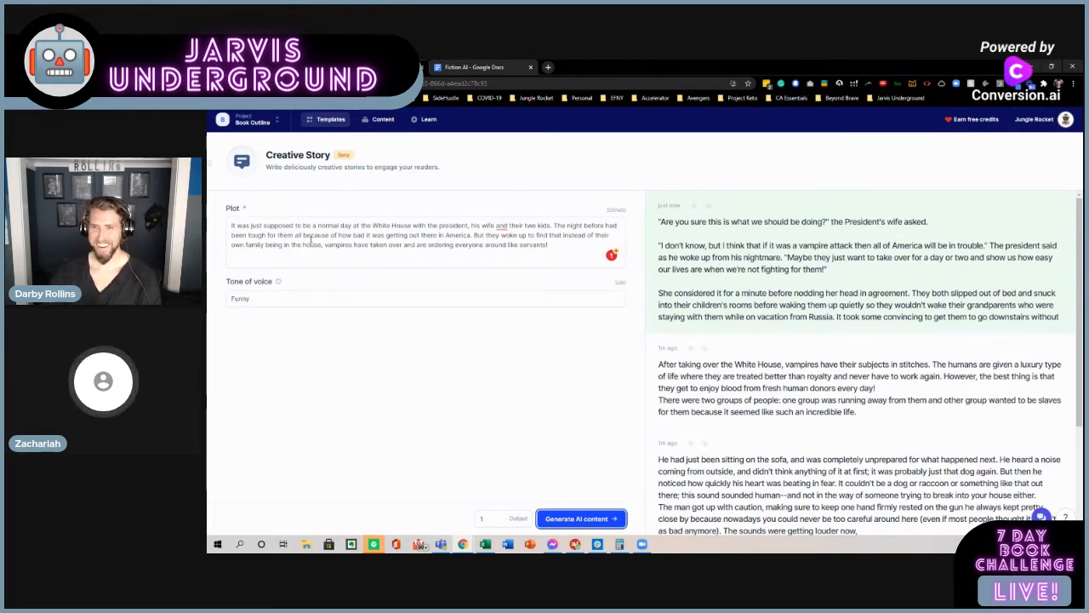
{"action": "scroll", "scroll_direction": "down", "scroll_amount": 3}
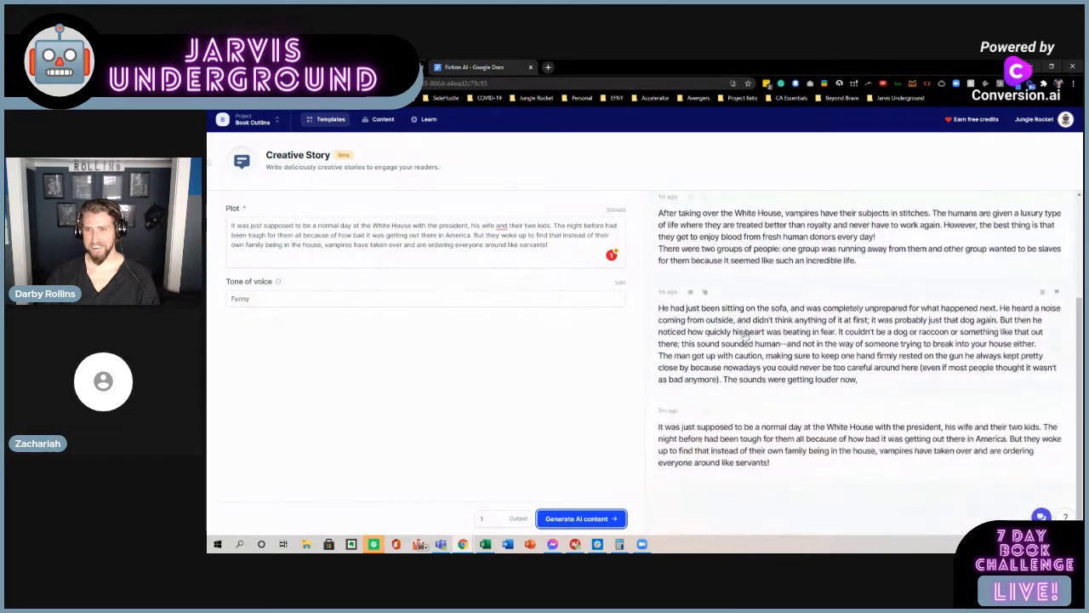
{"action": "left_click", "coordinate": [581, 518]}
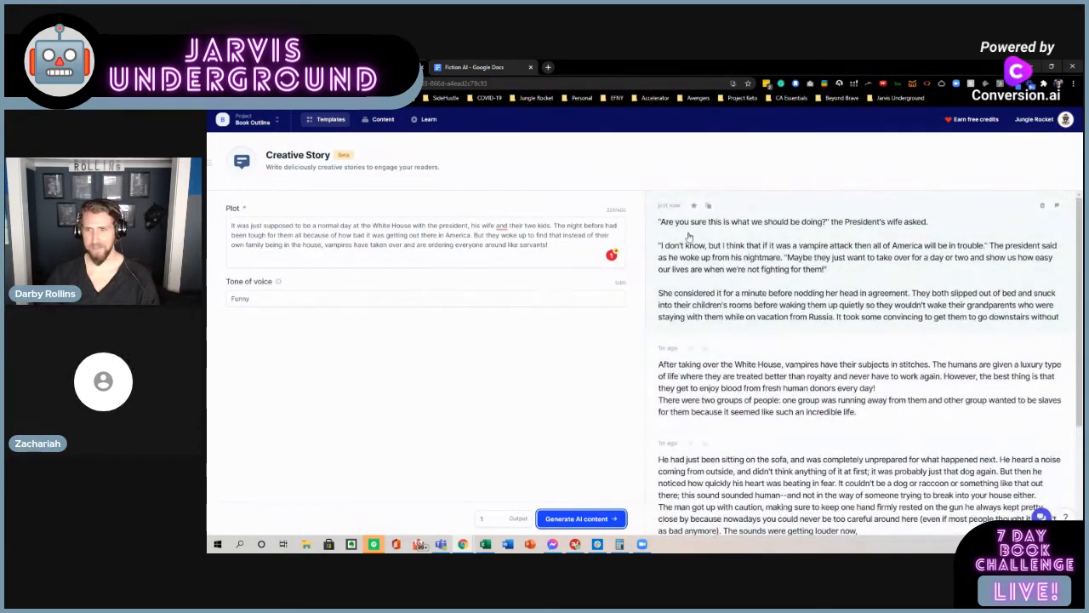
{"action": "scroll", "scroll_direction": "down", "scroll_amount": 3}
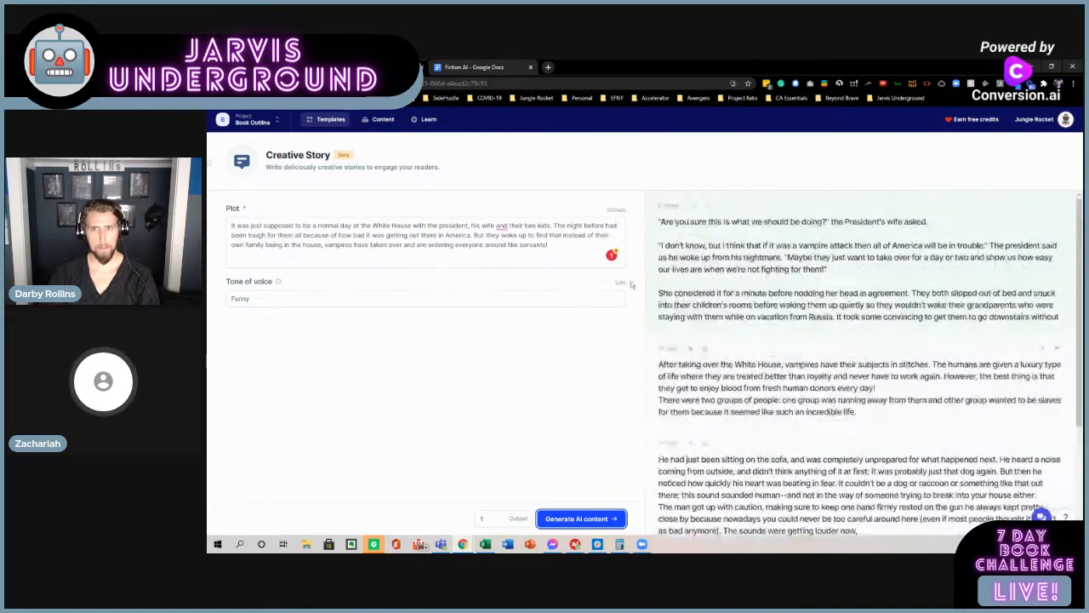
- Replace the plot with 'Unicorns in the CIA' and generate two funny stories from it
{"action": "triple_click", "coordinate": [425, 235]}
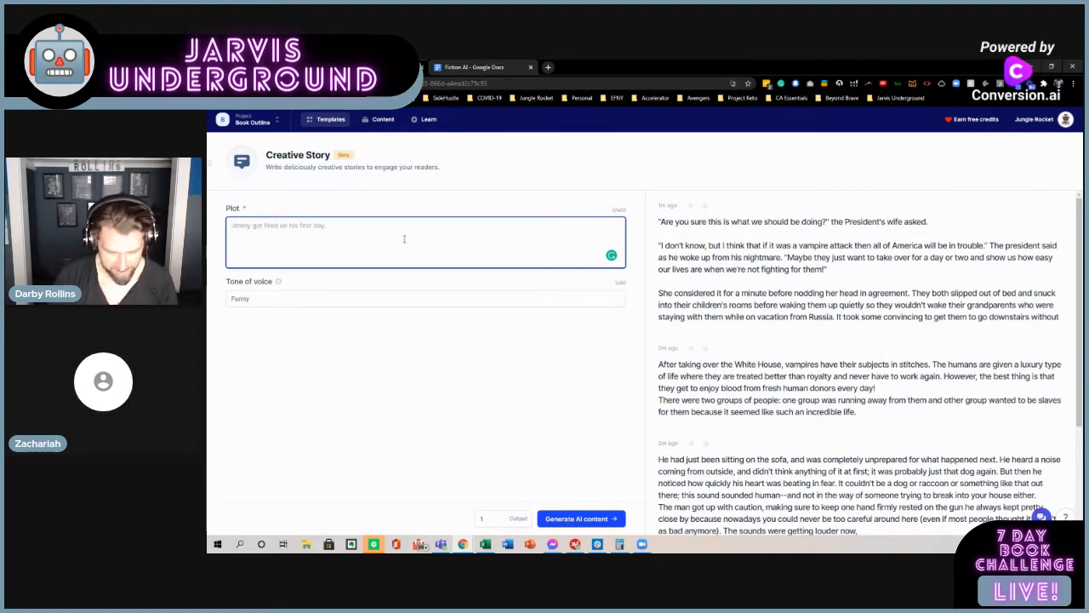
{"action": "type", "text": "Unicorns in the CIA"}
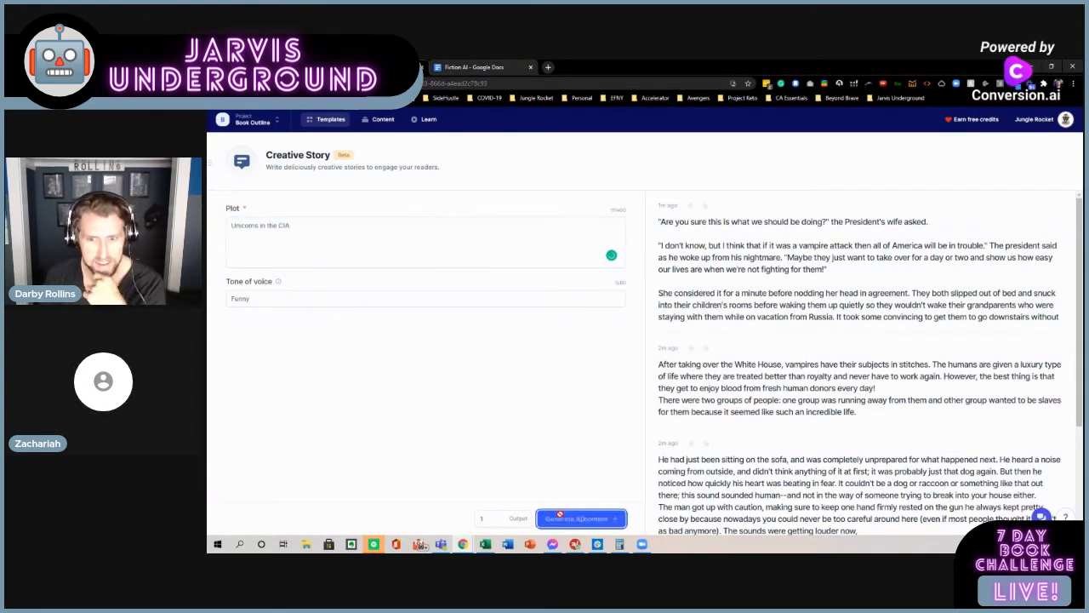
{"action": "left_click", "coordinate": [581, 518]}
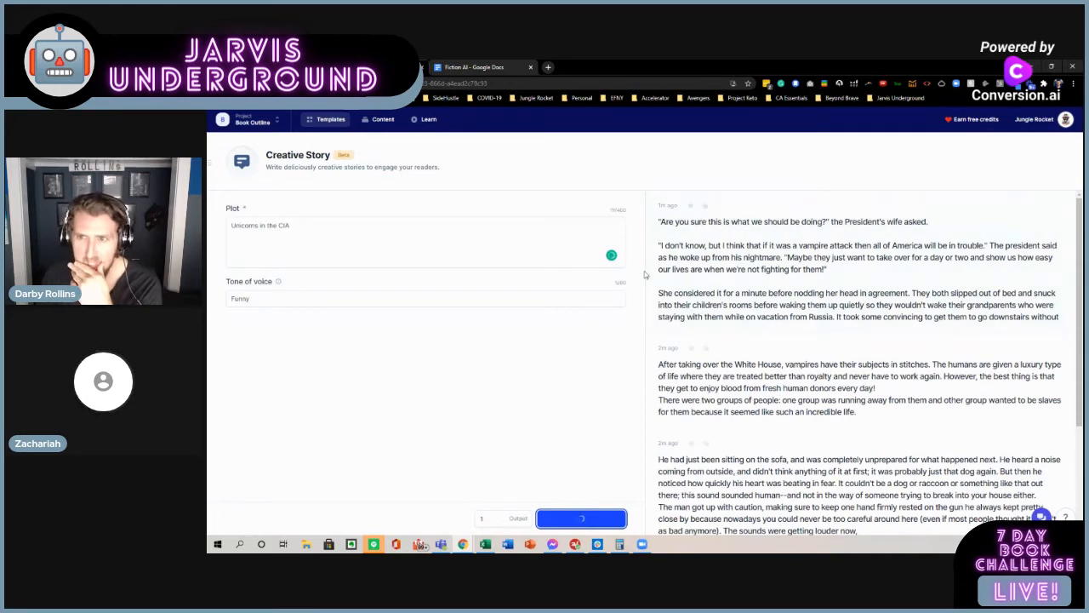
{"action": "mouse_move", "coordinate": [633, 296]}
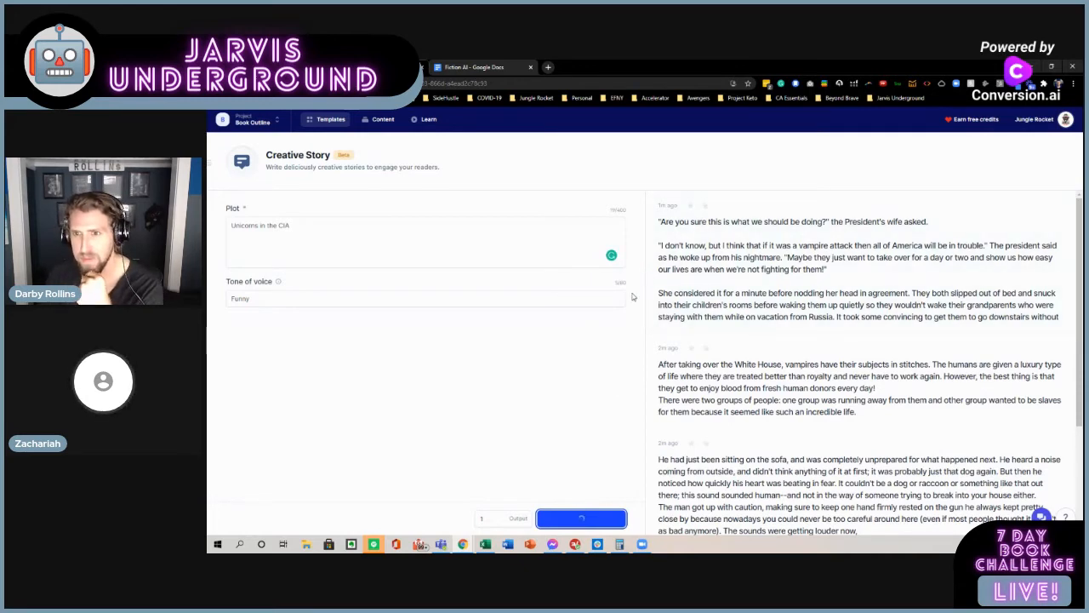
{"action": "left_click", "coordinate": [581, 518]}
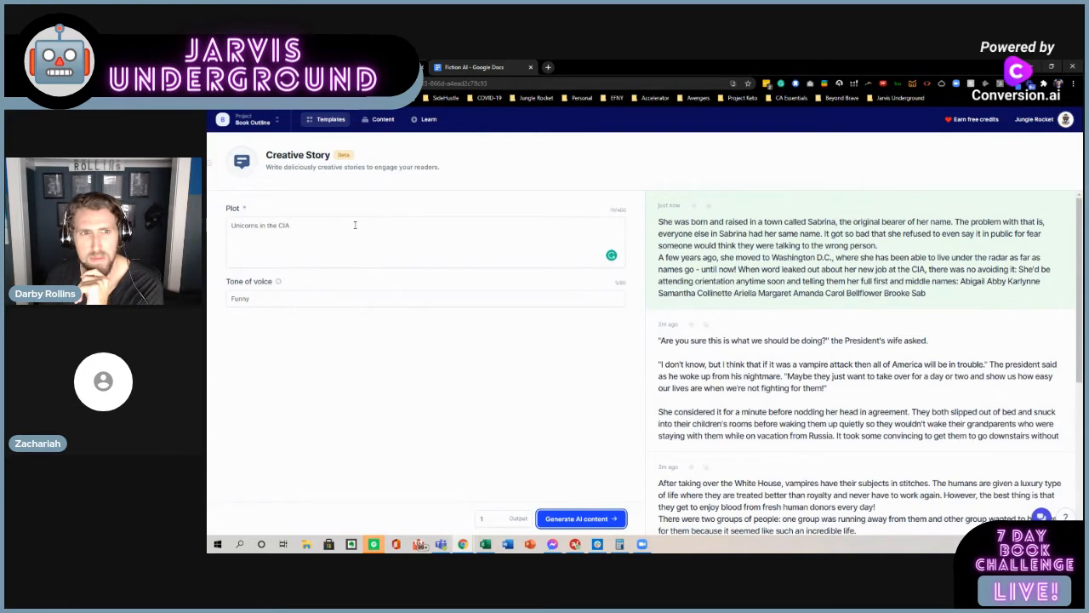
{"action": "left_click", "coordinate": [355, 242]}
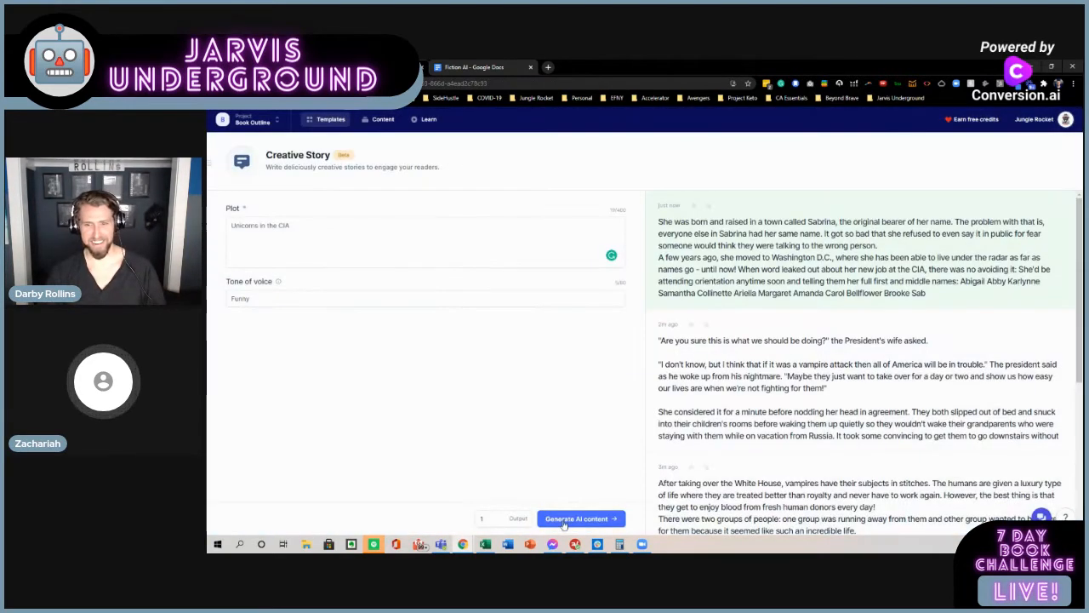
{"action": "left_click", "coordinate": [581, 519]}
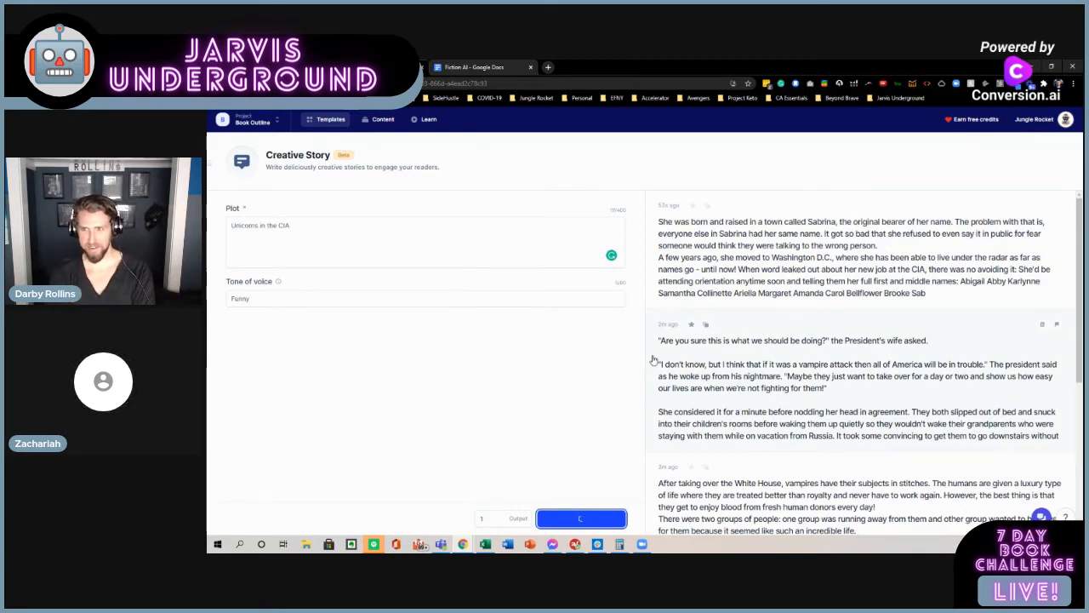
{"action": "left_click", "coordinate": [581, 519]}
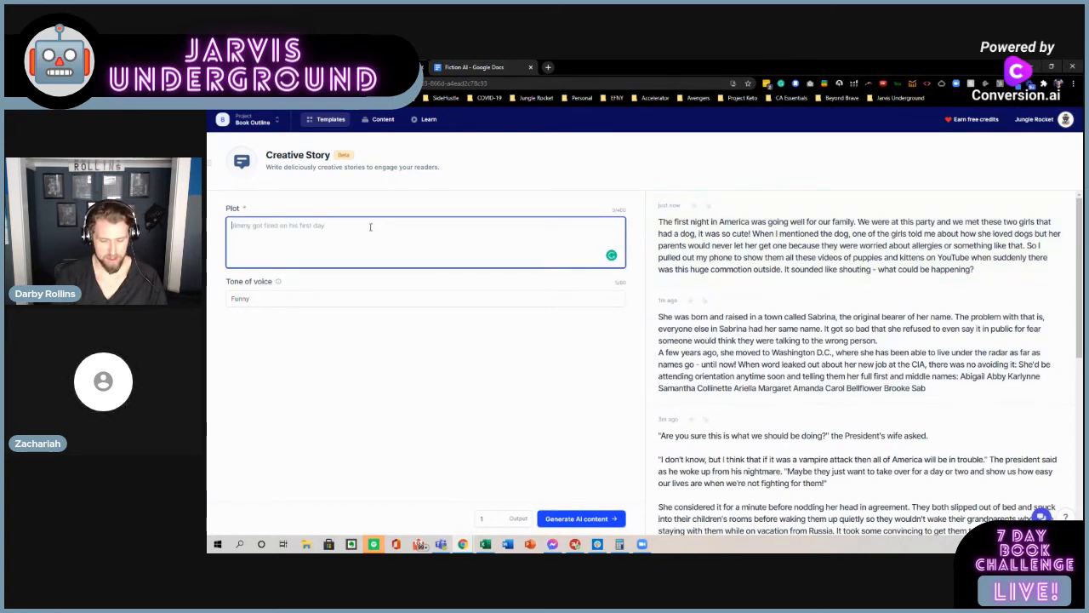
- Write the Rich Rock Pitchlandia plot about a Mark Cuban Shark Tank deal, and generate
{"action": "type", "text": "Richi"}
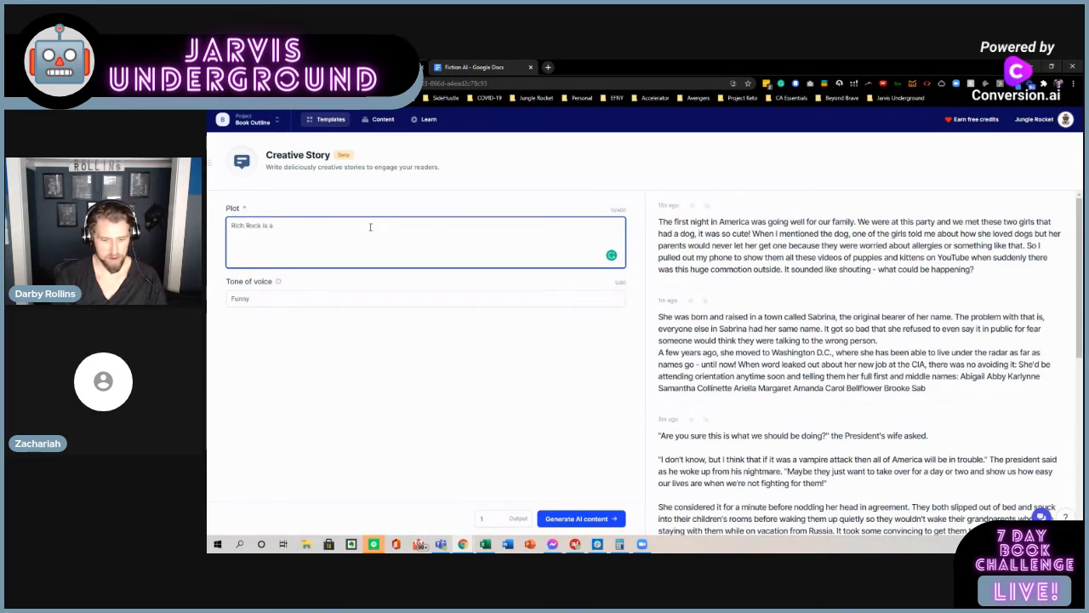
{"action": "type", "text": "unicorn entreprel"}
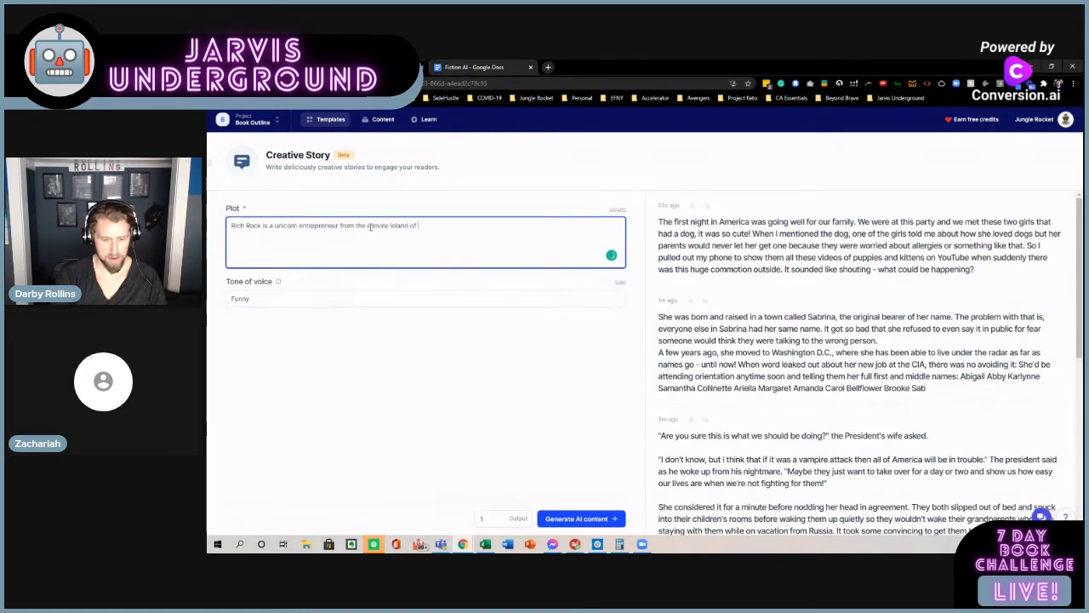
{"action": "type", "text": "Pitchlandia. Armed with a dollar and a dream, h"}
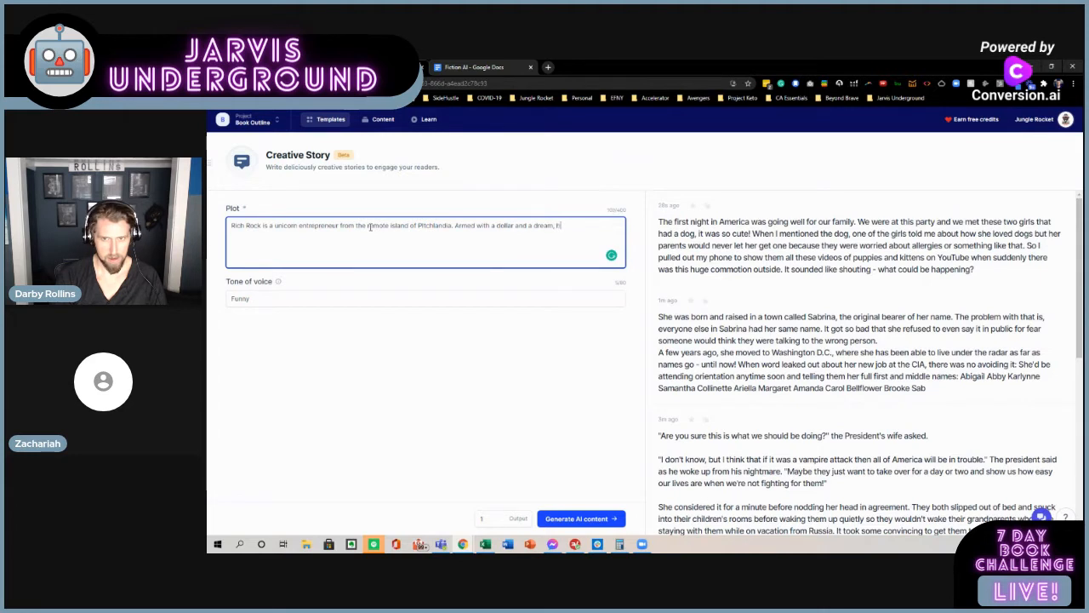
{"action": "type", "text": "e set off to"}
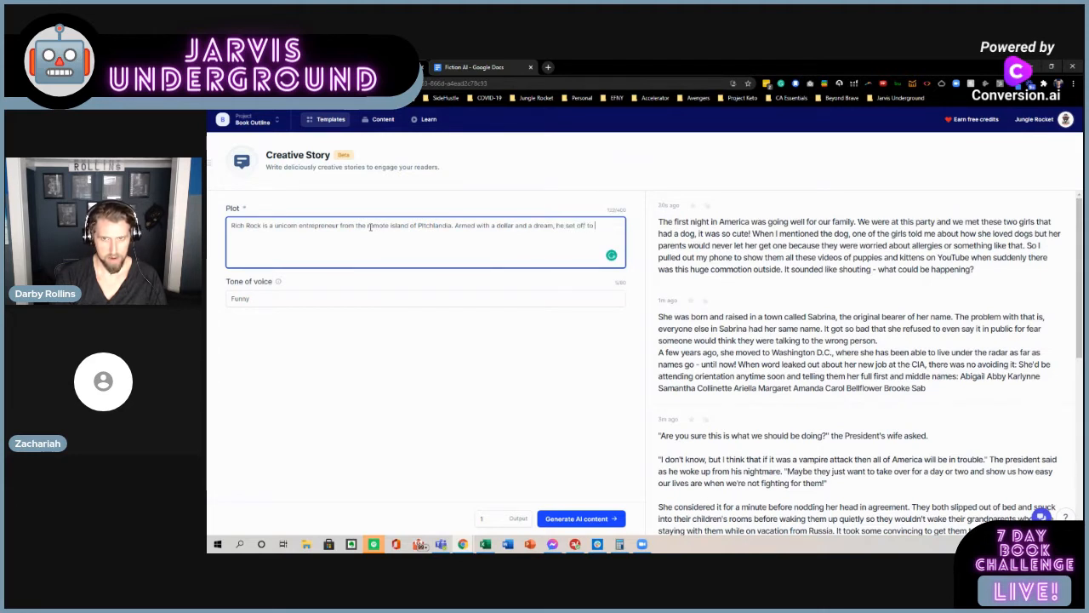
{"action": "type", "text": "score a deal wit"}
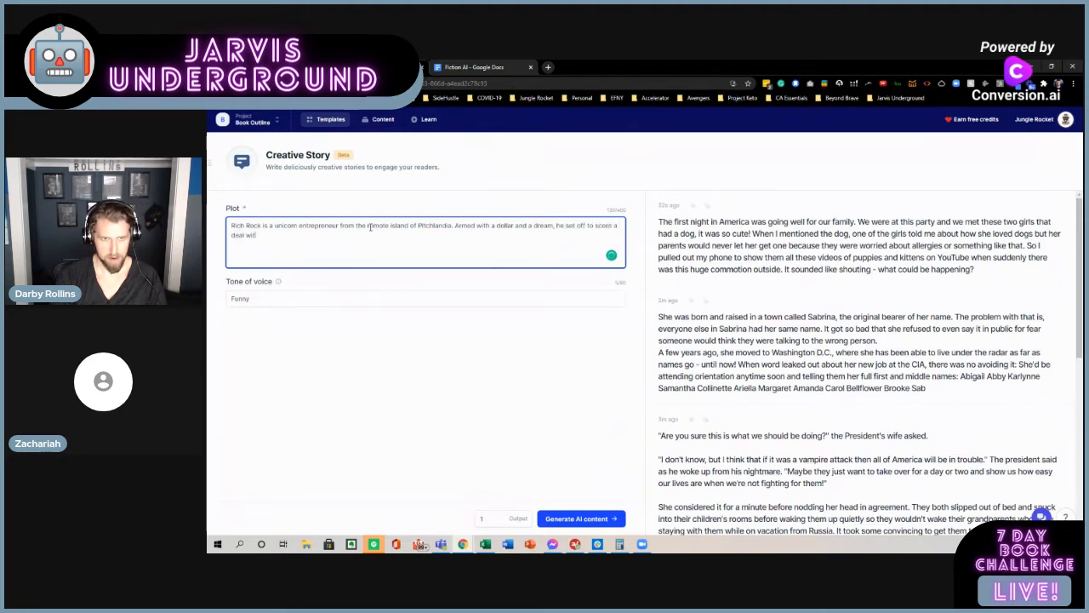
{"action": "type", "text": "Mark"}
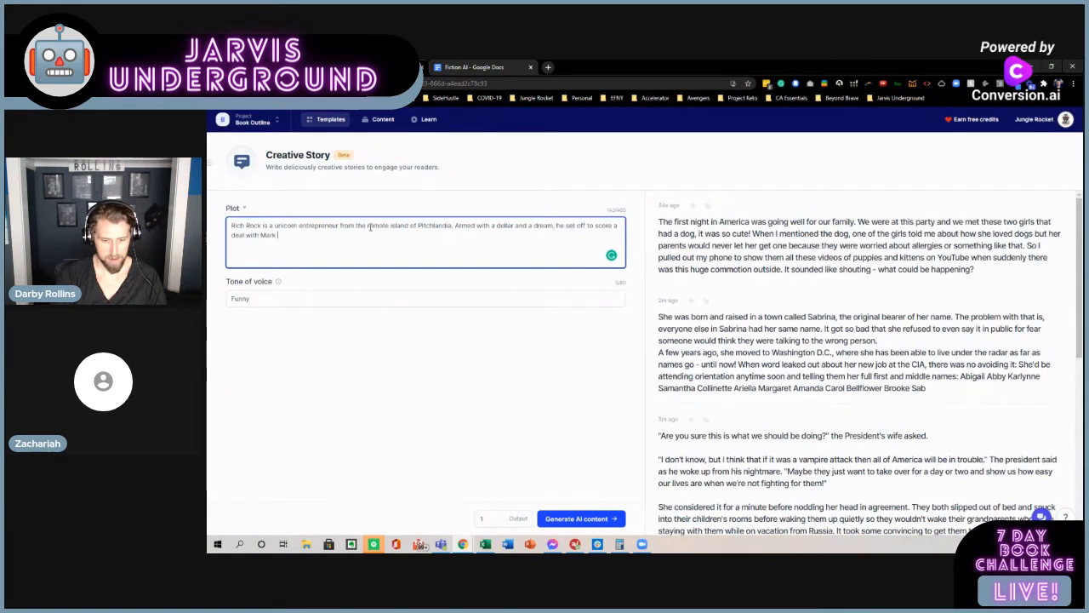
{"action": "type", "text": "Cuban on Shark"}
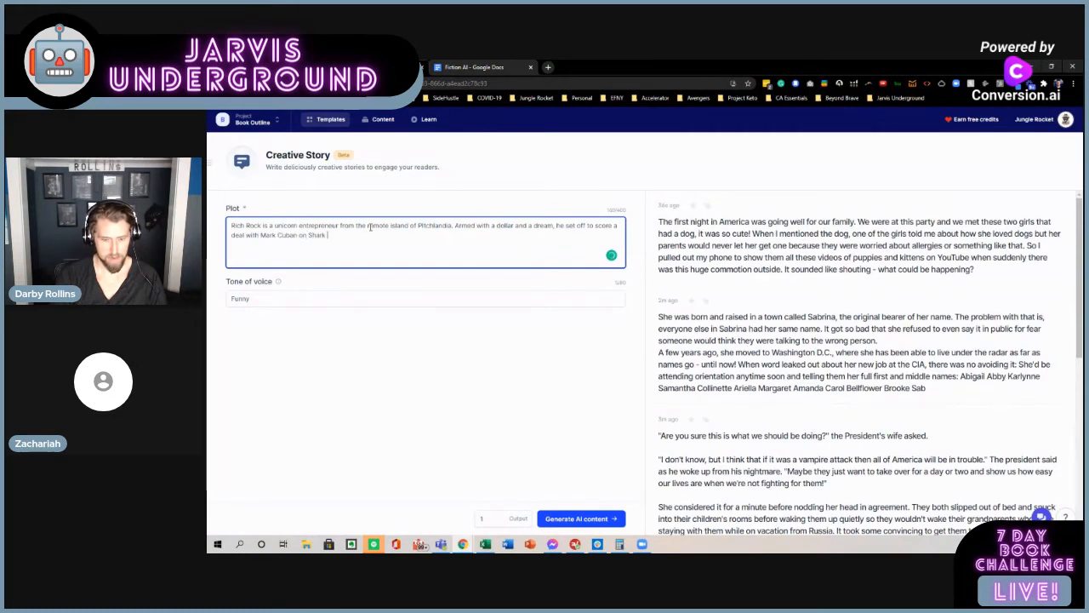
{"action": "type", "text": "Tank."}
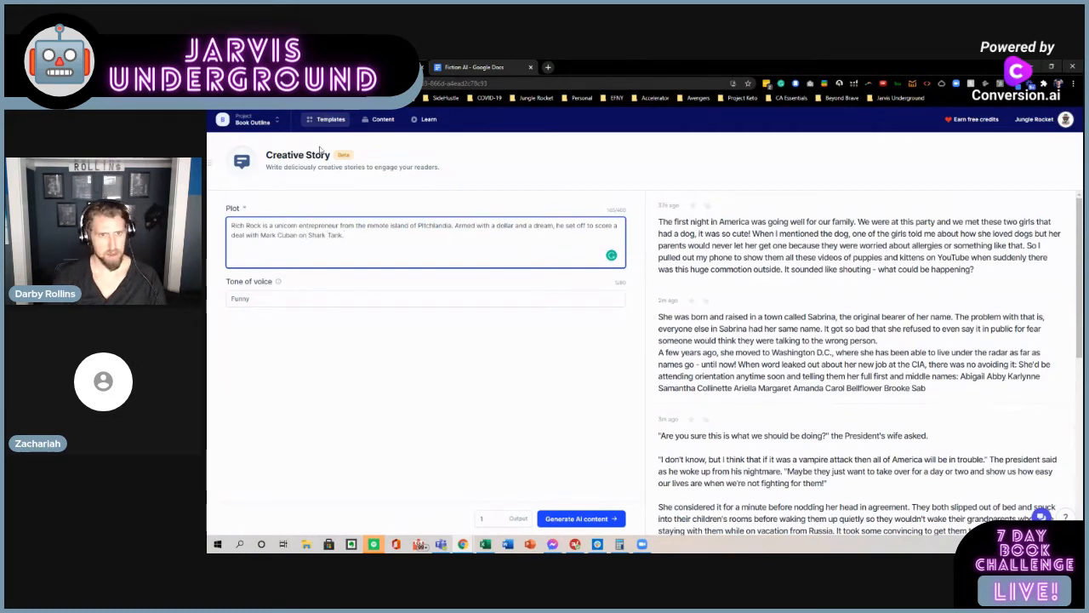
{"action": "left_click", "coordinate": [581, 518]}
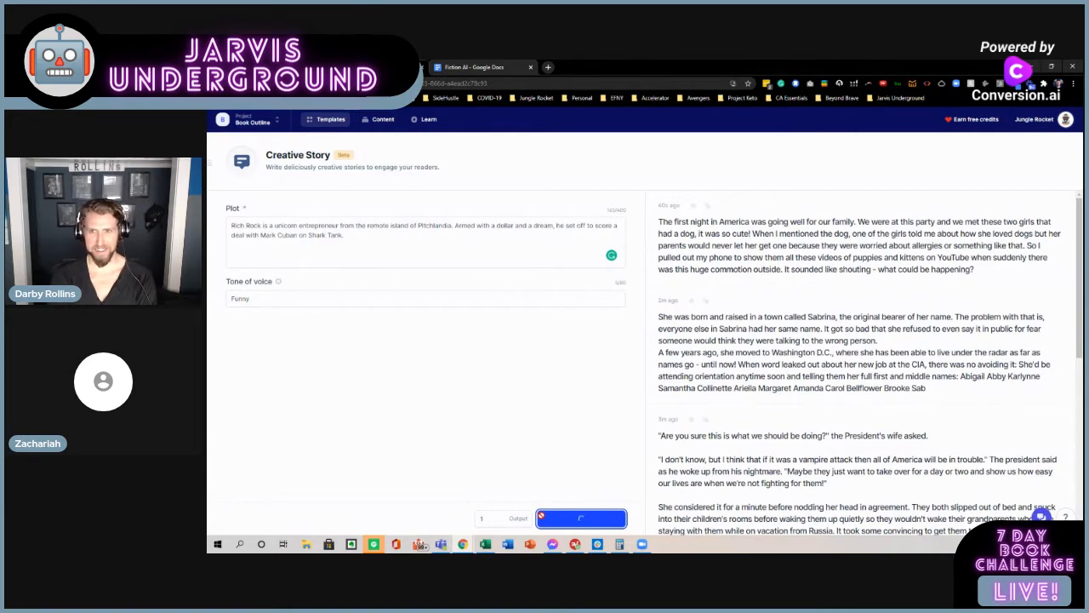
- Generate the Rich Rock story where he packs money, travels to LAX and meets an officer
{"action": "left_click", "coordinate": [580, 518]}
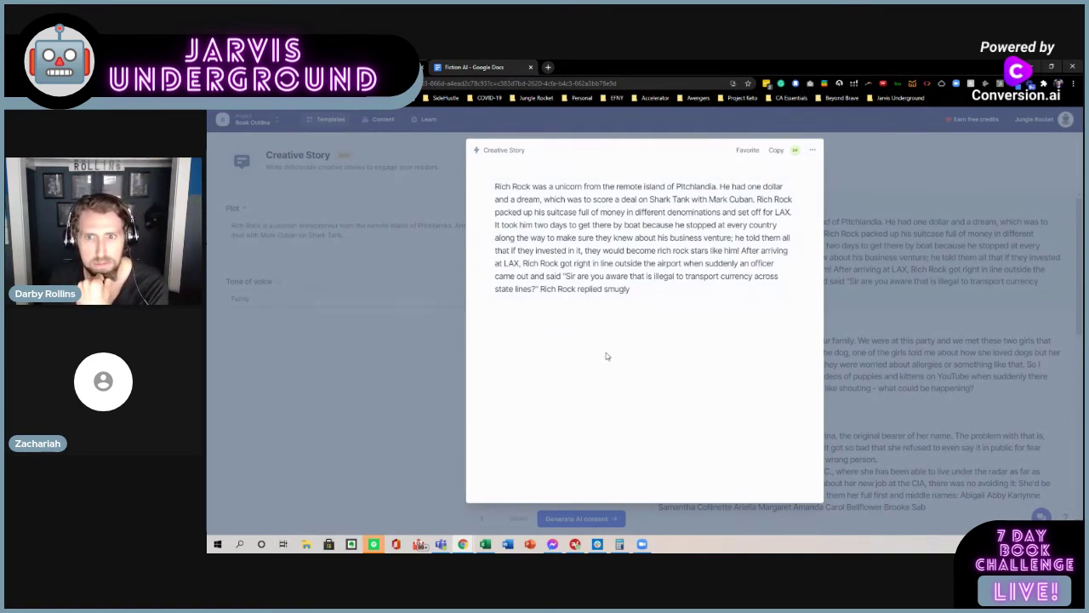
{"action": "mouse_move", "coordinate": [466, 318]}
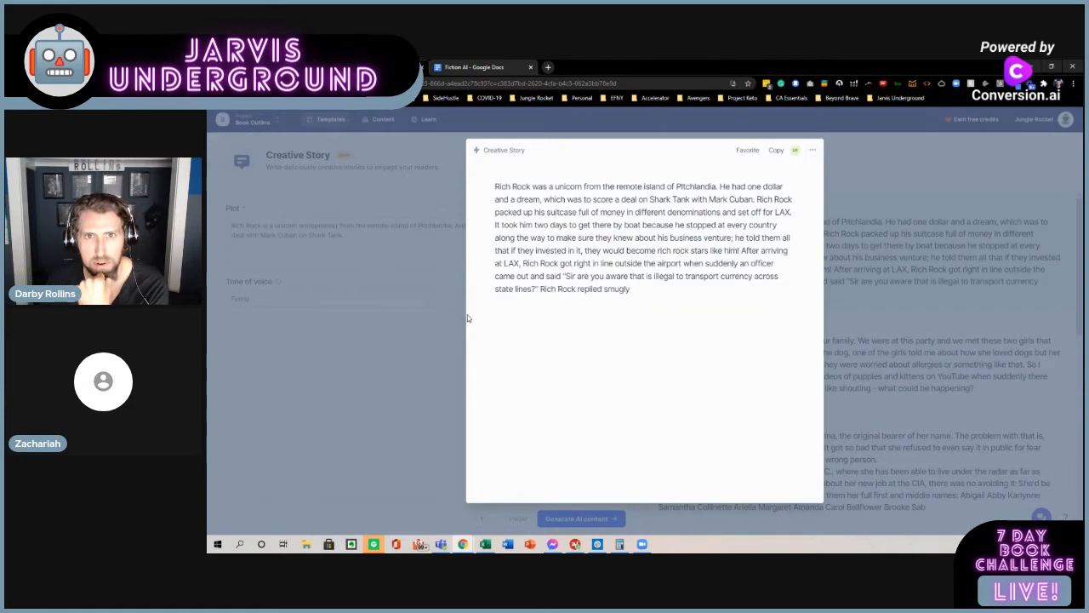
{"action": "mouse_move", "coordinate": [401, 270]}
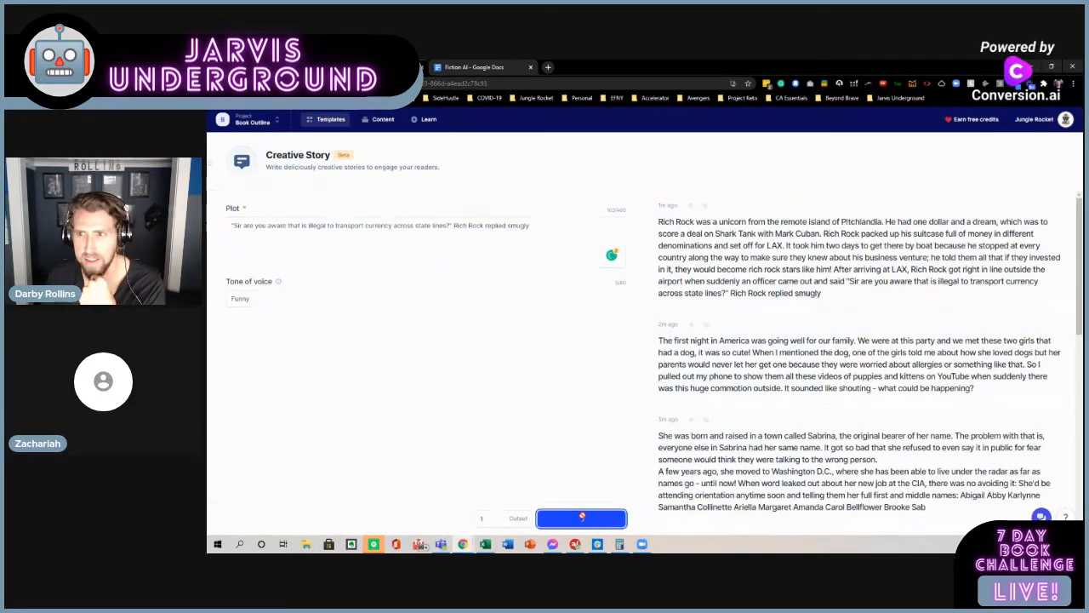
{"action": "mouse_move", "coordinate": [757, 332]}
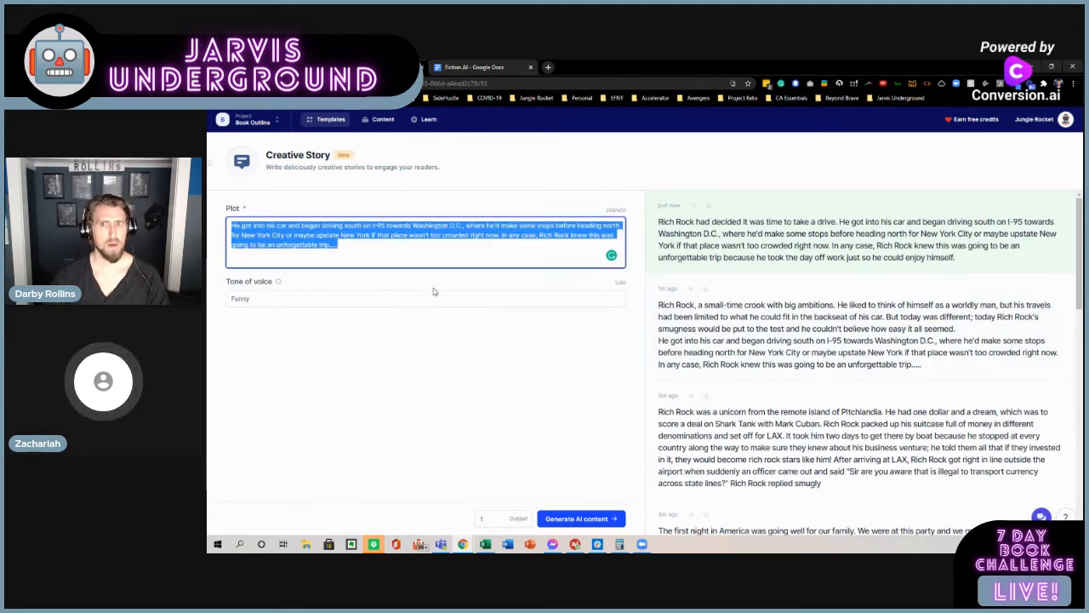
{"action": "mouse_move", "coordinate": [415, 273]}
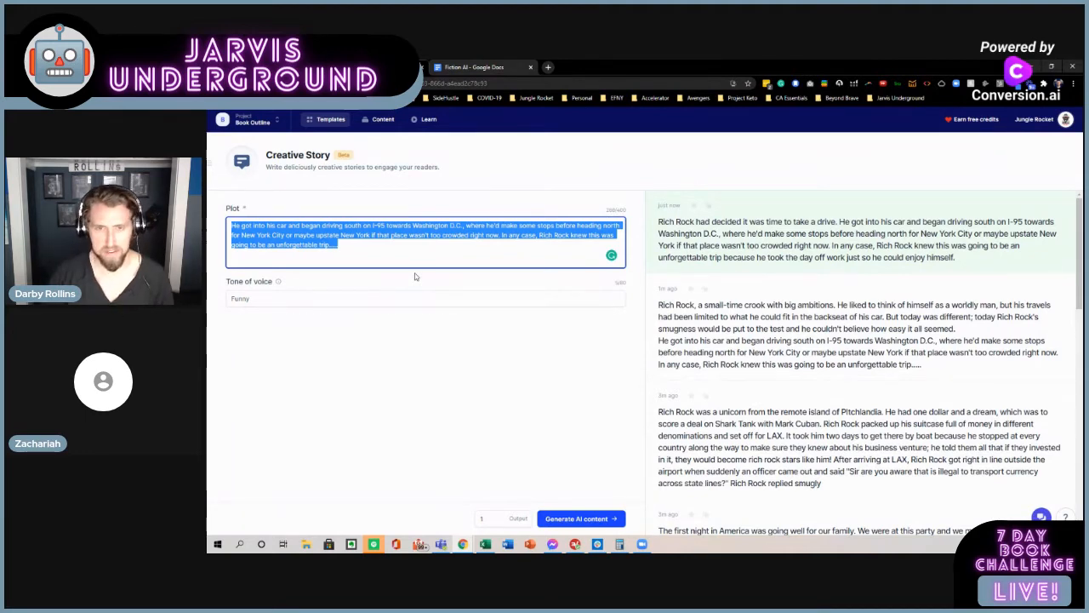
{"action": "mouse_move", "coordinate": [642, 272]}
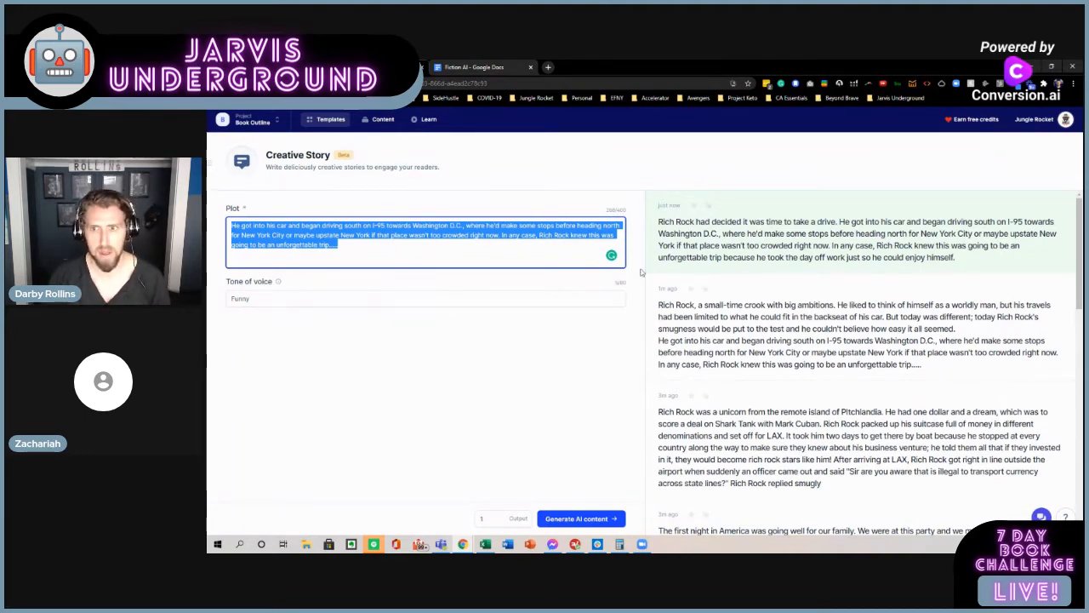
{"action": "scroll", "scroll_direction": "down", "scroll_amount": 3}
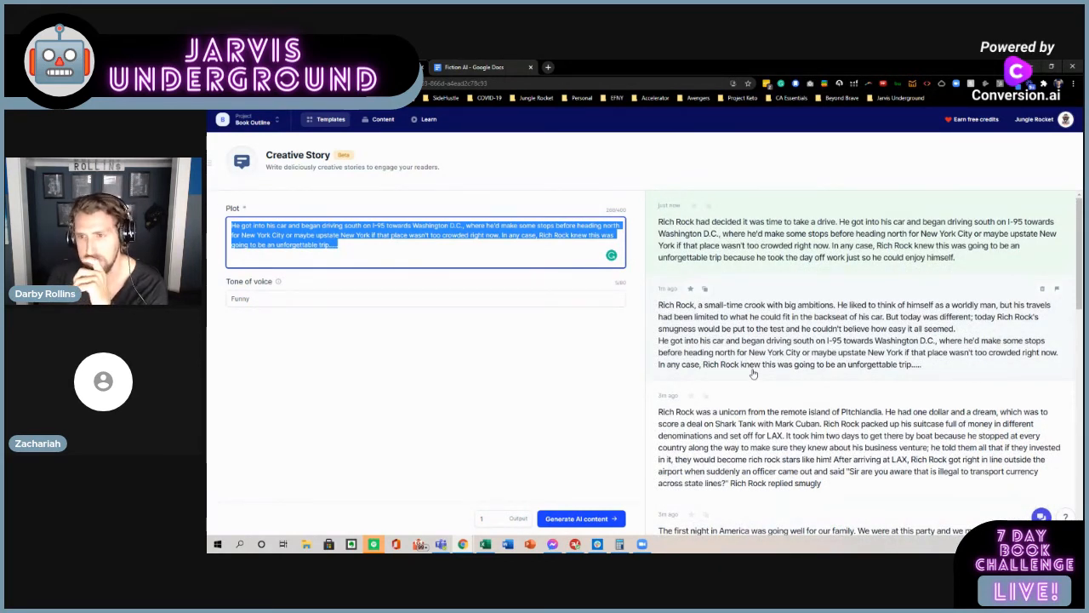
{"action": "scroll", "scroll_direction": "down", "scroll_amount": 3}
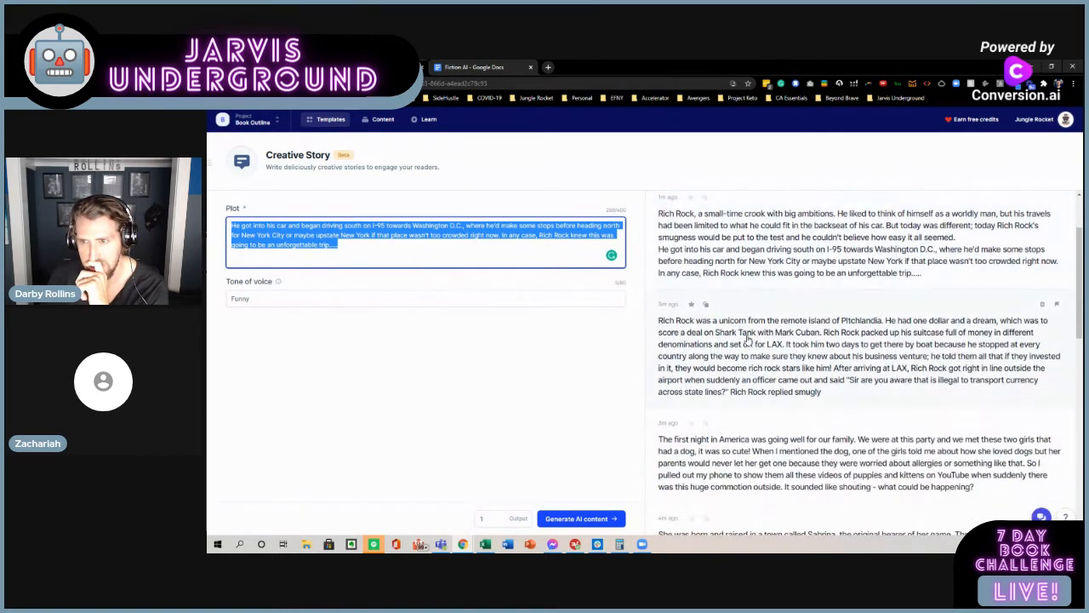
{"action": "mouse_move", "coordinate": [850, 369]}
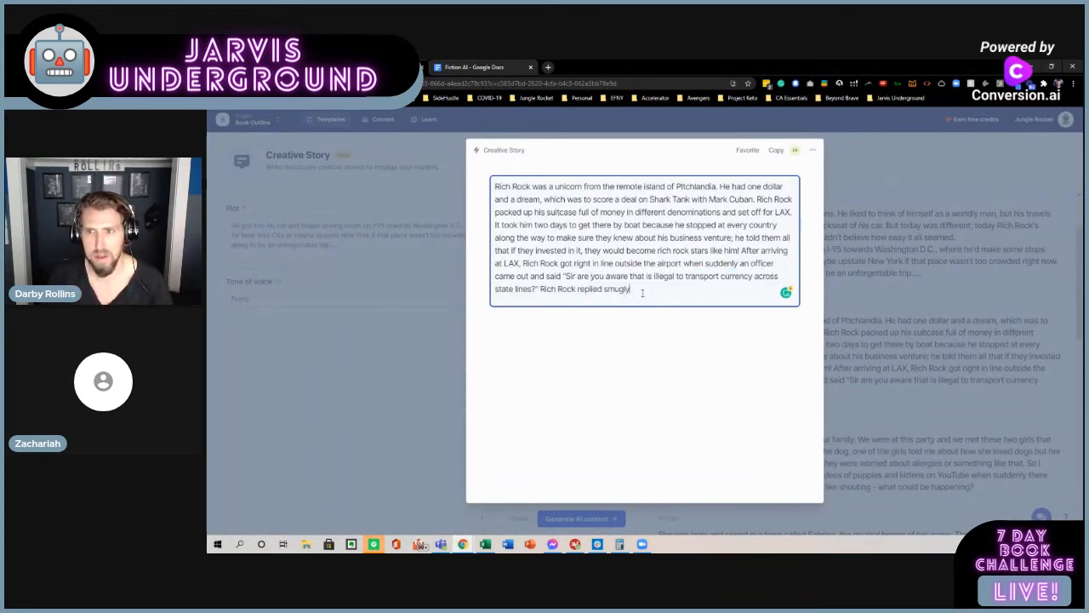
{"action": "left_click_drag", "start_coordinate": [742, 250], "coordinate": [629, 289]}
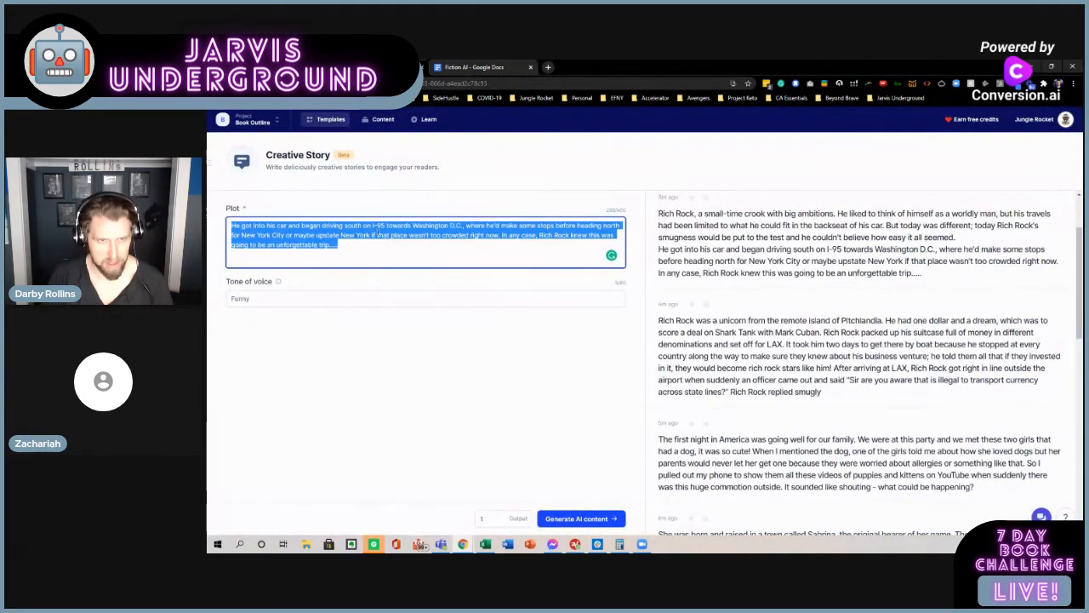
{"action": "left_click", "coordinate": [581, 519]}
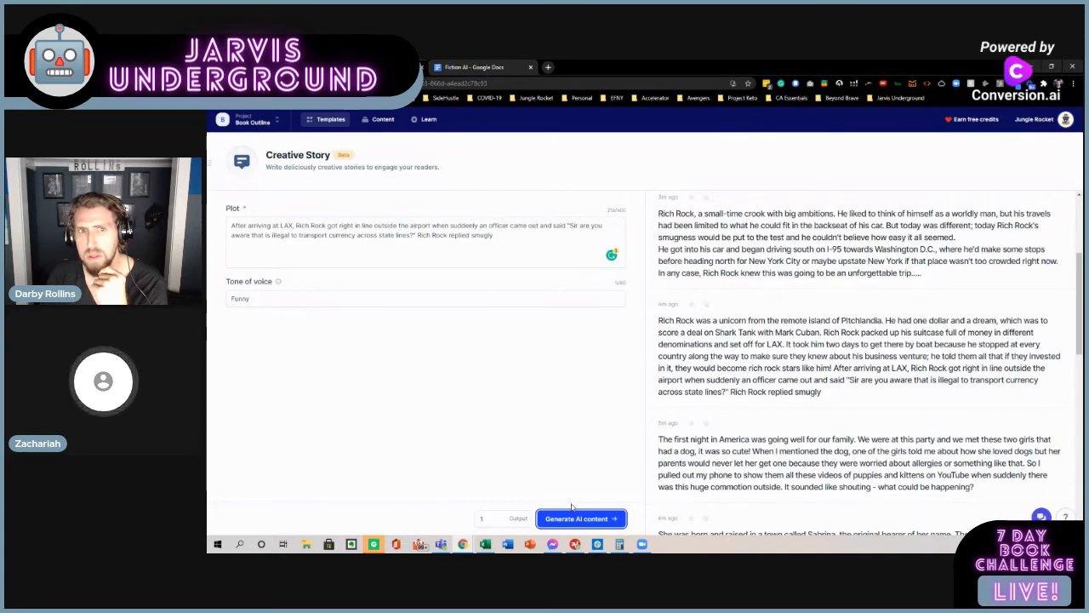
- Generate a Rich Rock story where he smugly claims vacation after a 45-minute wait
{"action": "left_click", "coordinate": [581, 518]}
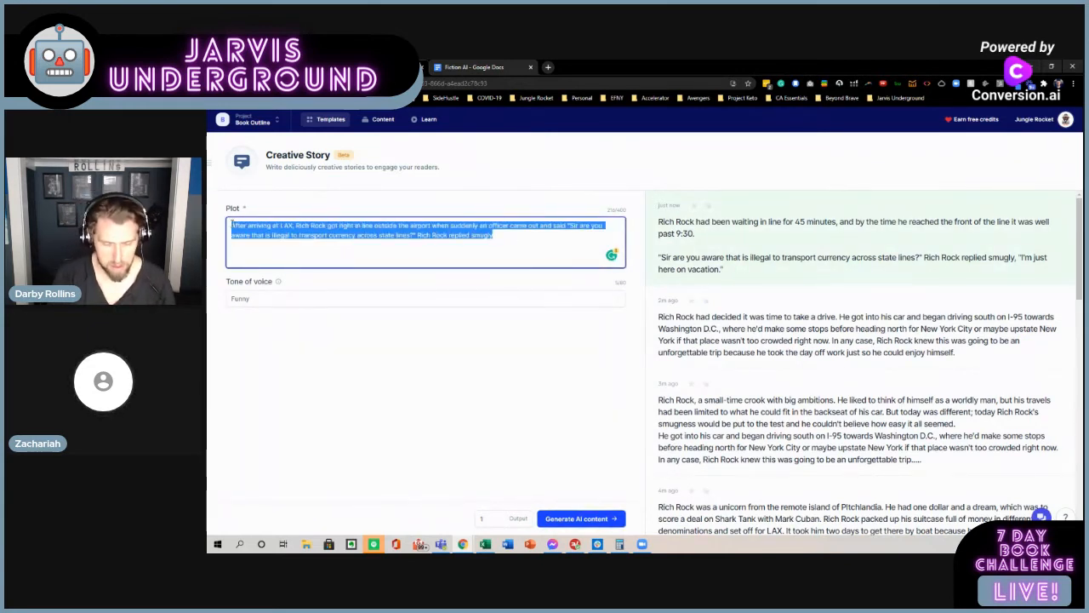
- Type the plot 'Rich Rock is on a vacation to millionaire-ville'
{"action": "type", "text": "Rich Rock"}
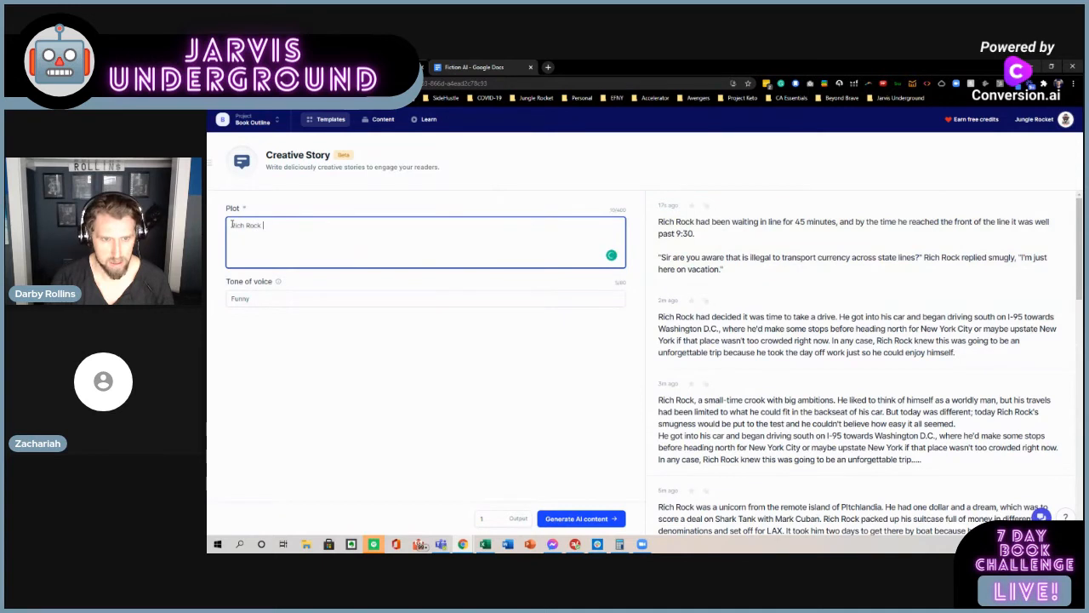
{"action": "type", "text": "is on a vacation to millionaire-"}
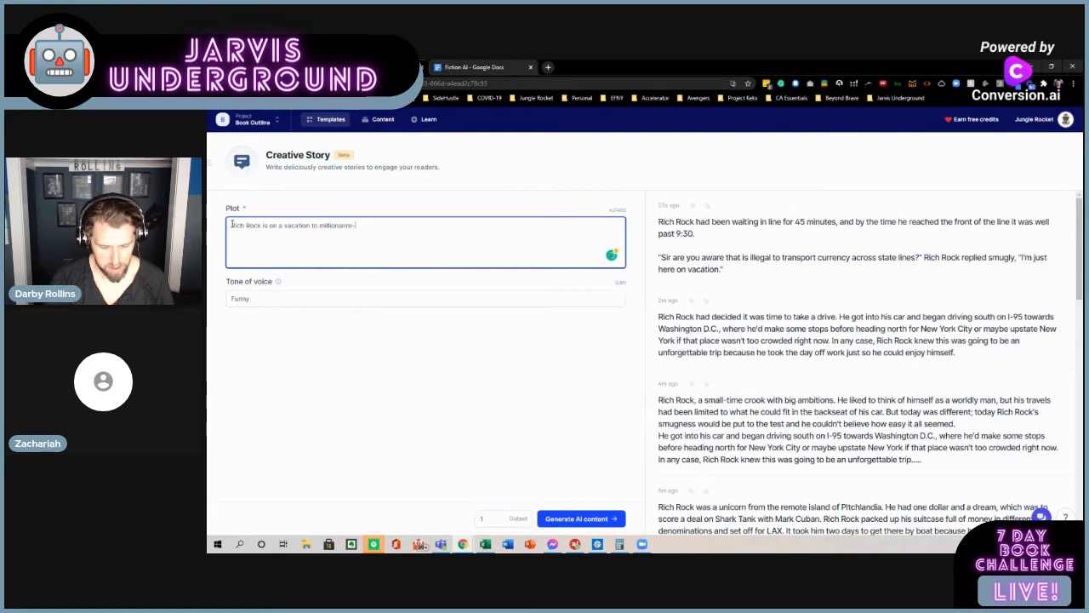
{"action": "type", "text": "ville"}
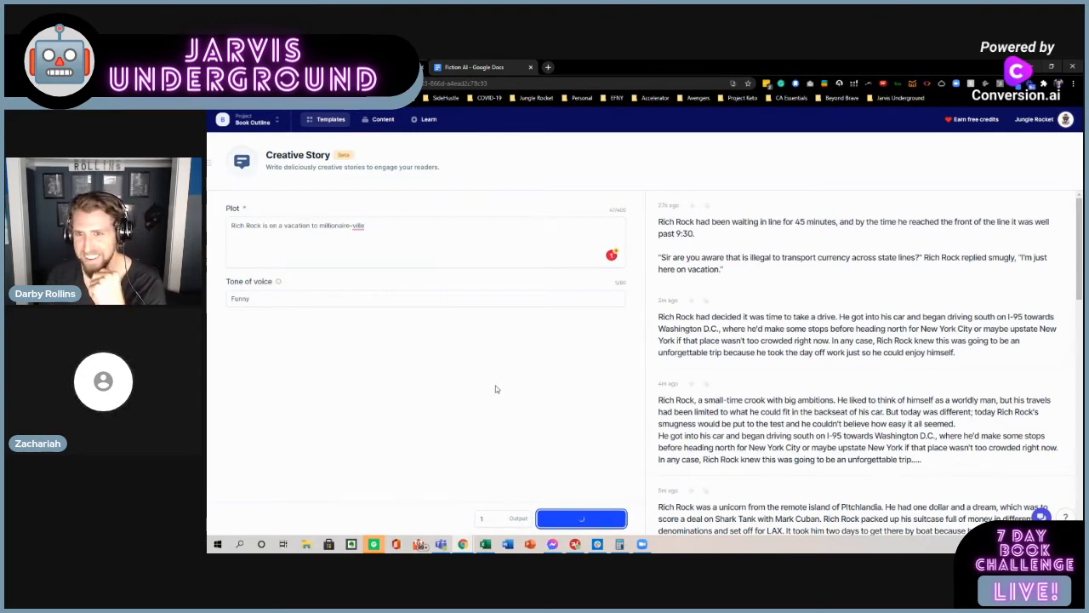
- Generate the millionaire-ville story, open it, and select its closing sentence about tipping staff
{"action": "left_click", "coordinate": [581, 518]}
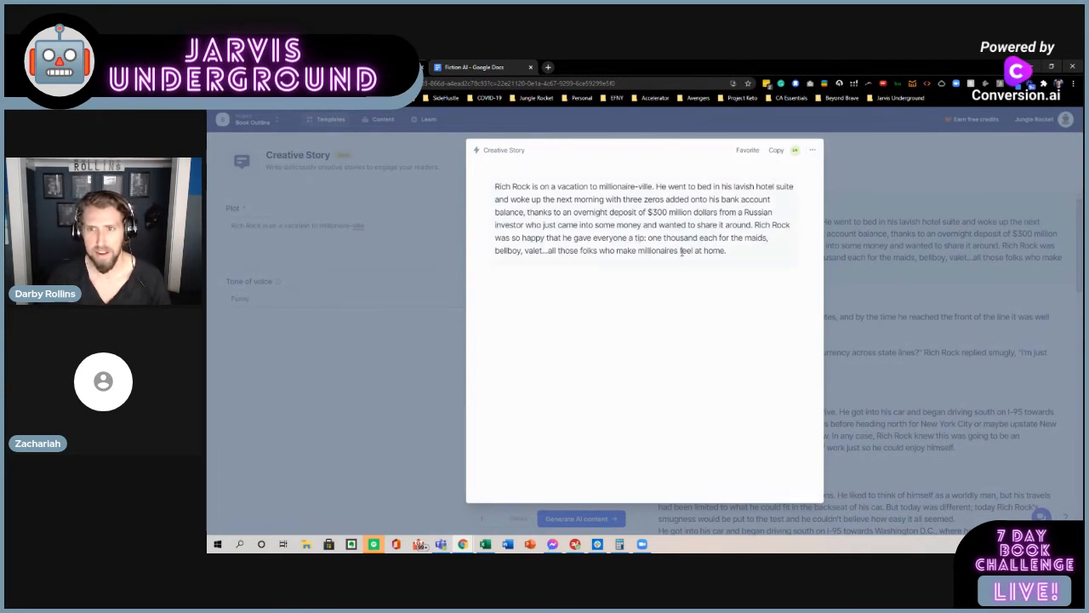
{"action": "left_click", "coordinate": [642, 218]}
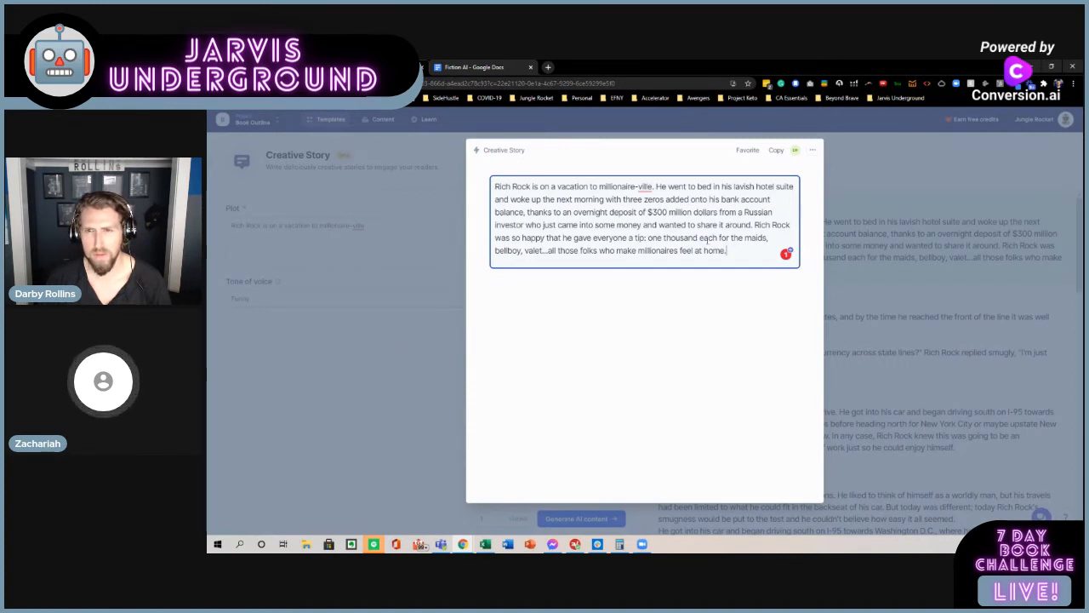
{"action": "left_click_drag", "start_coordinate": [756, 224], "coordinate": [726, 250]}
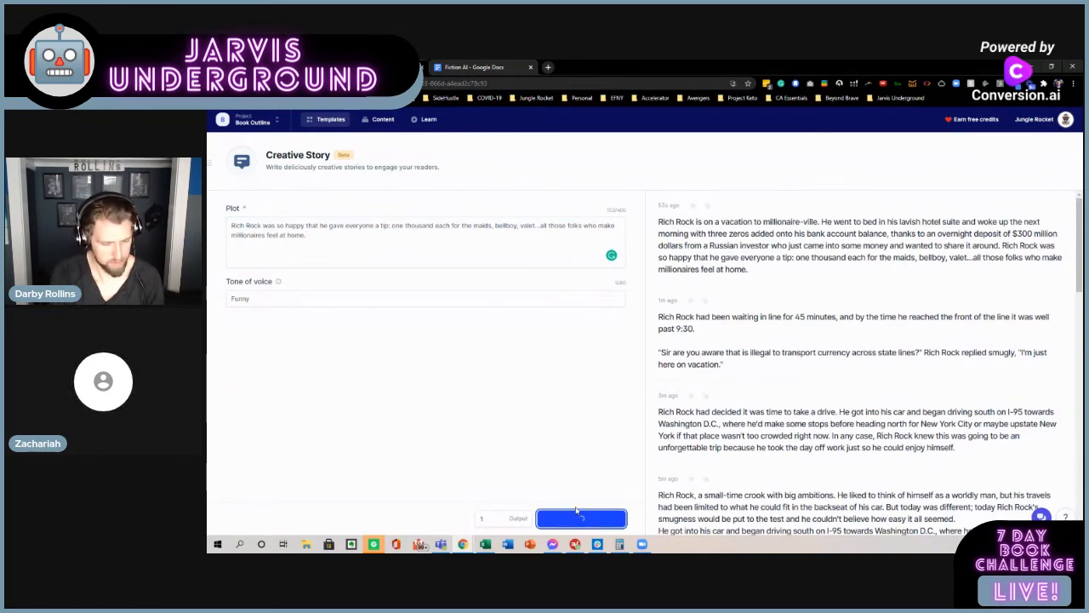
- Generate a Rich Rock story where he has only three dollars for tips
{"action": "left_click", "coordinate": [581, 518]}
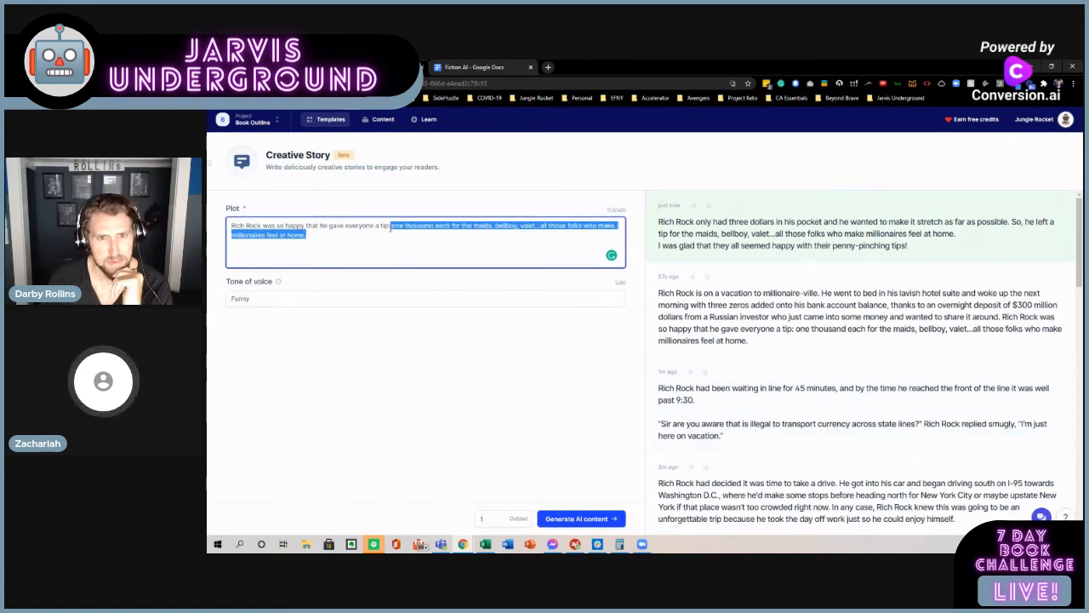
- Cut the plot to Rich Rock tipping everyone and generate the cruise story
{"action": "key", "text": "Delete"}
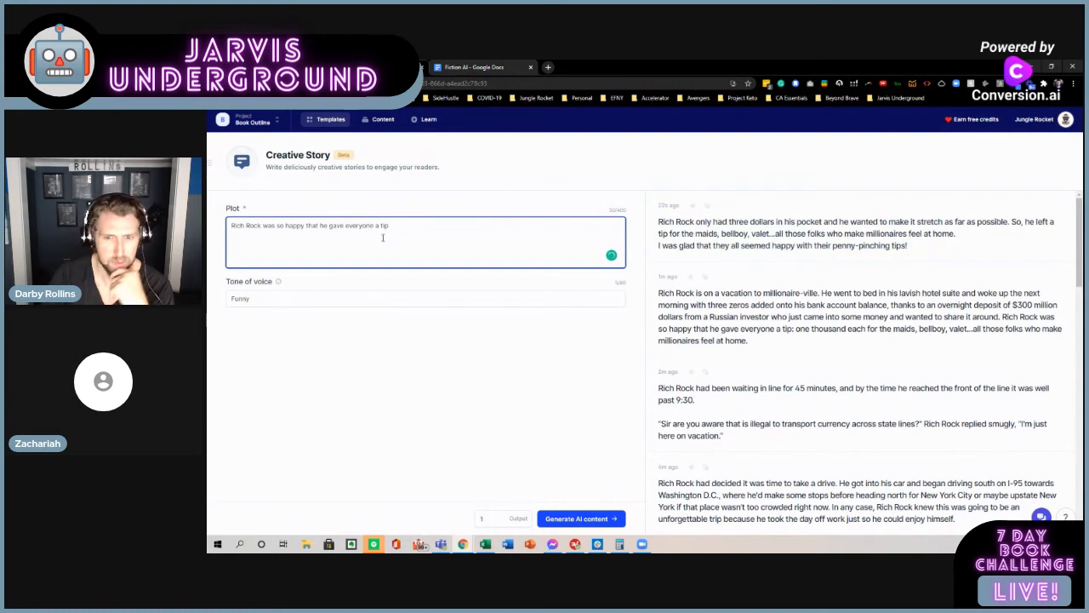
{"action": "left_click", "coordinate": [581, 518]}
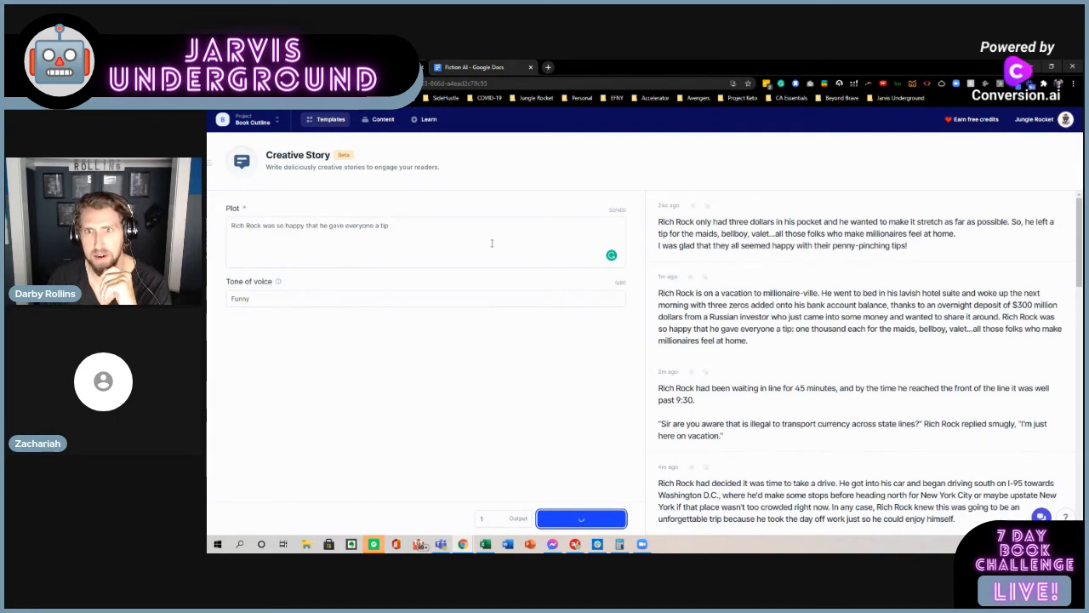
{"action": "left_click", "coordinate": [582, 518]}
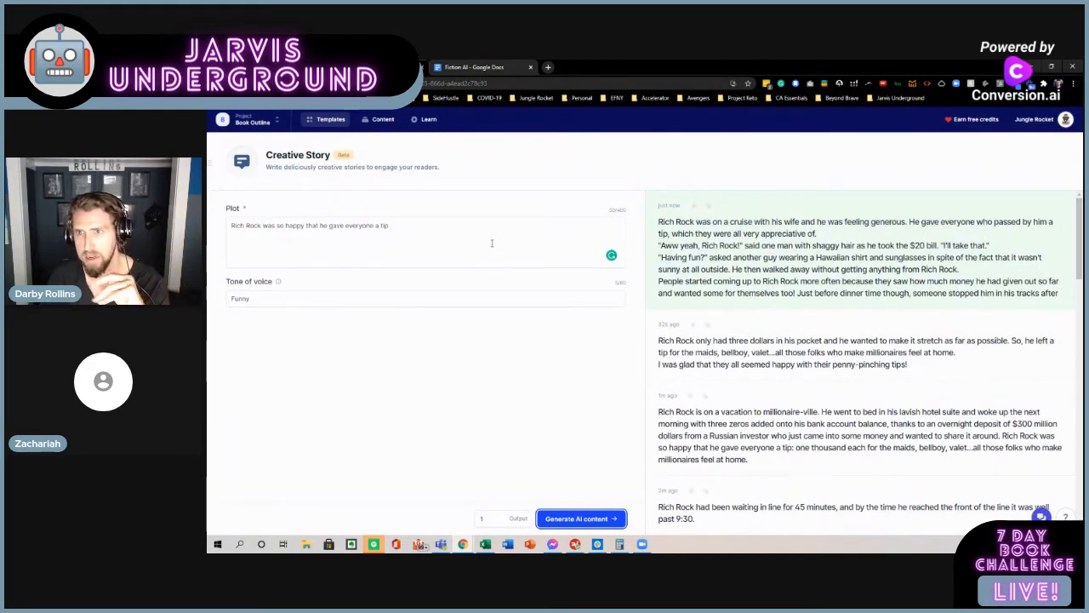
{"action": "left_click", "coordinate": [425, 243]}
{"action": "type", "text": "Rich Rock g"}
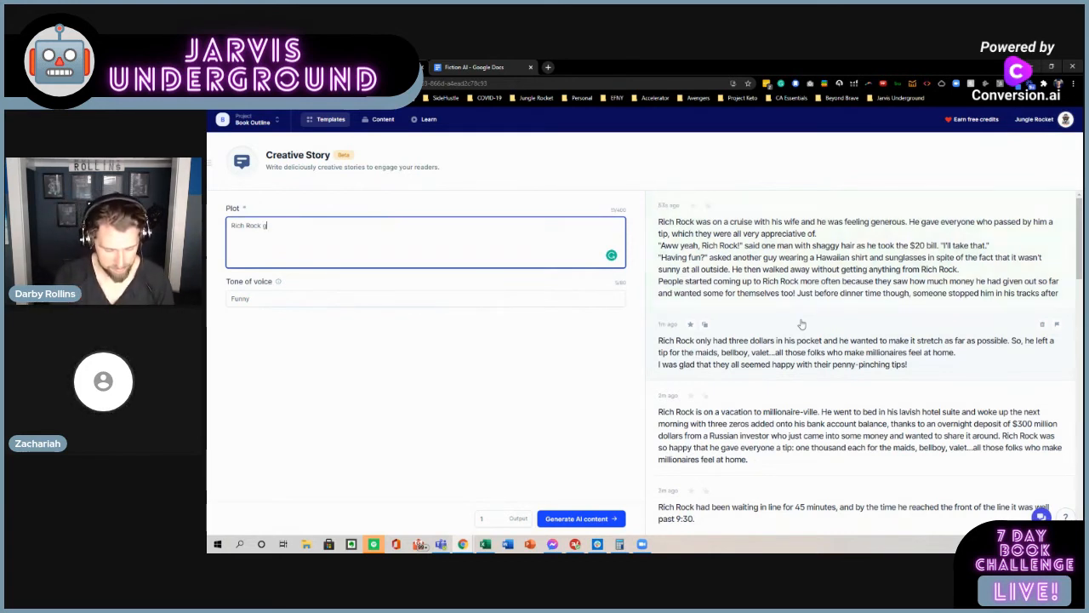
- Generate a story from the plot 'Rich Rock gave out millions before breakfast'
{"action": "type", "text": "ave out millions"}
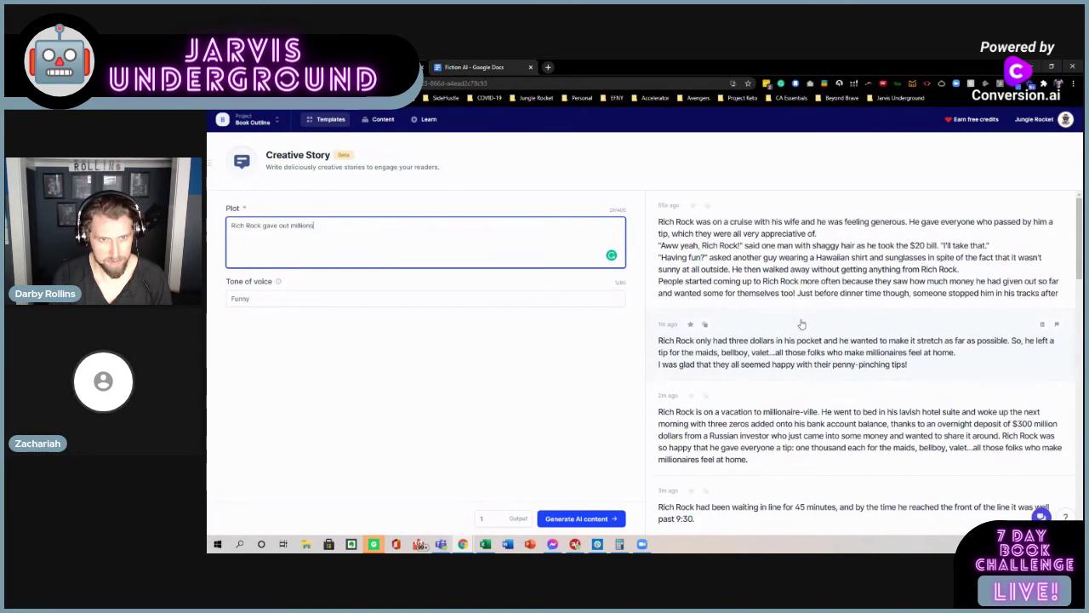
{"action": "type", "text": "before breakfast"}
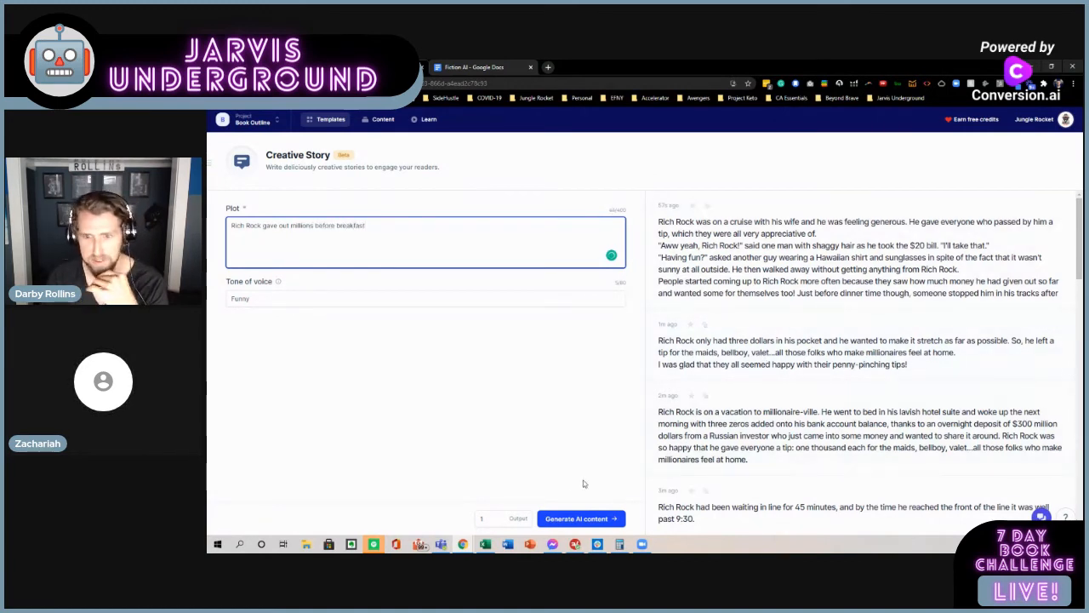
{"action": "left_click", "coordinate": [581, 518]}
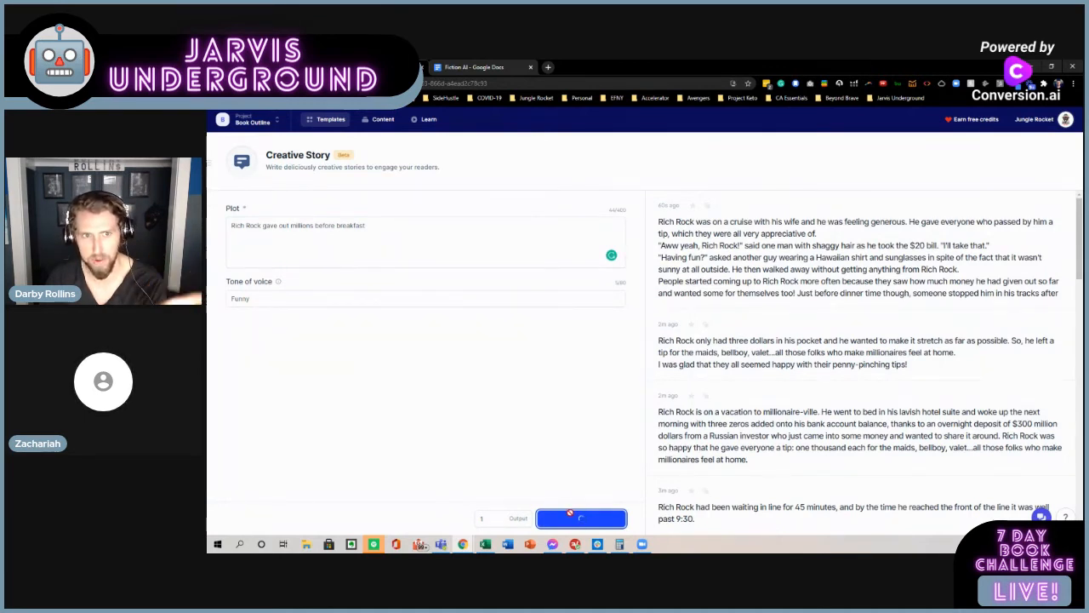
{"action": "left_click", "coordinate": [582, 518]}
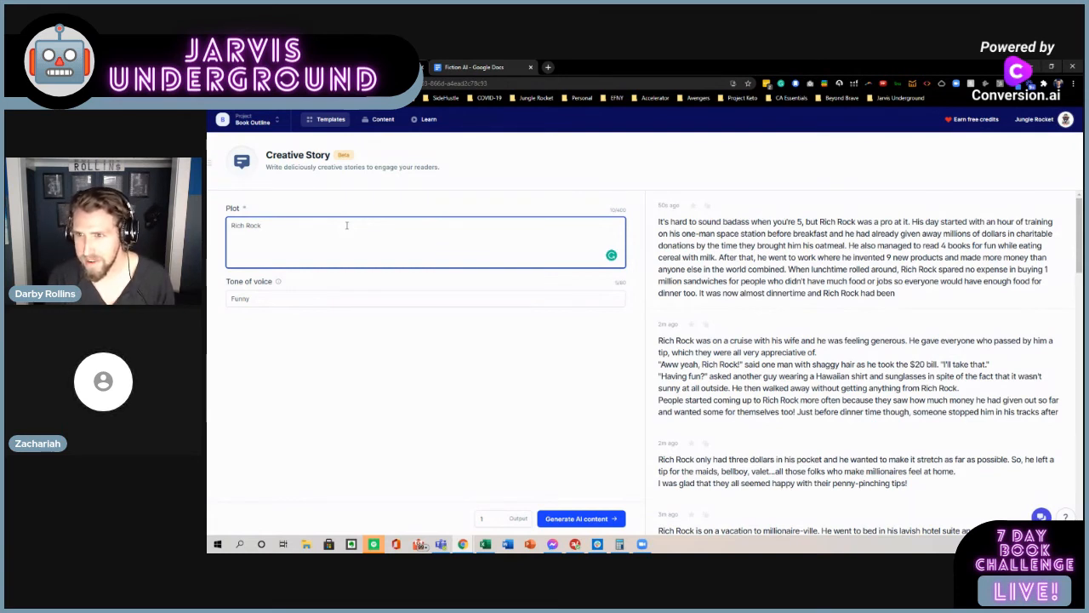
- Generate a story from the plot 'Rich Rock is giving out millions at dinner!'
{"action": "type", "text": "is giving out millions at"}
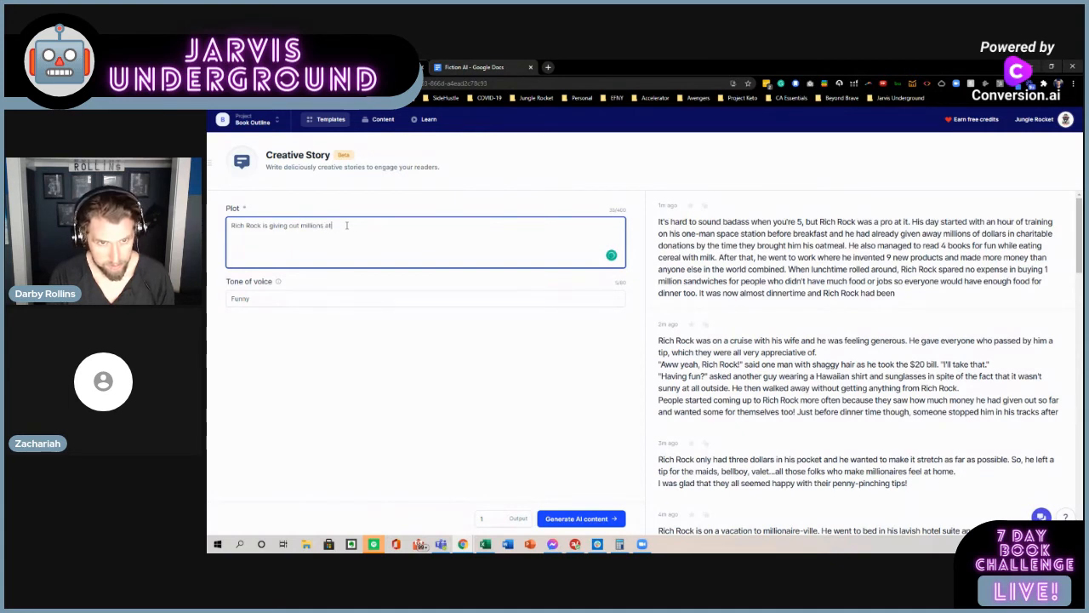
{"action": "type", "text": "dinner!"}
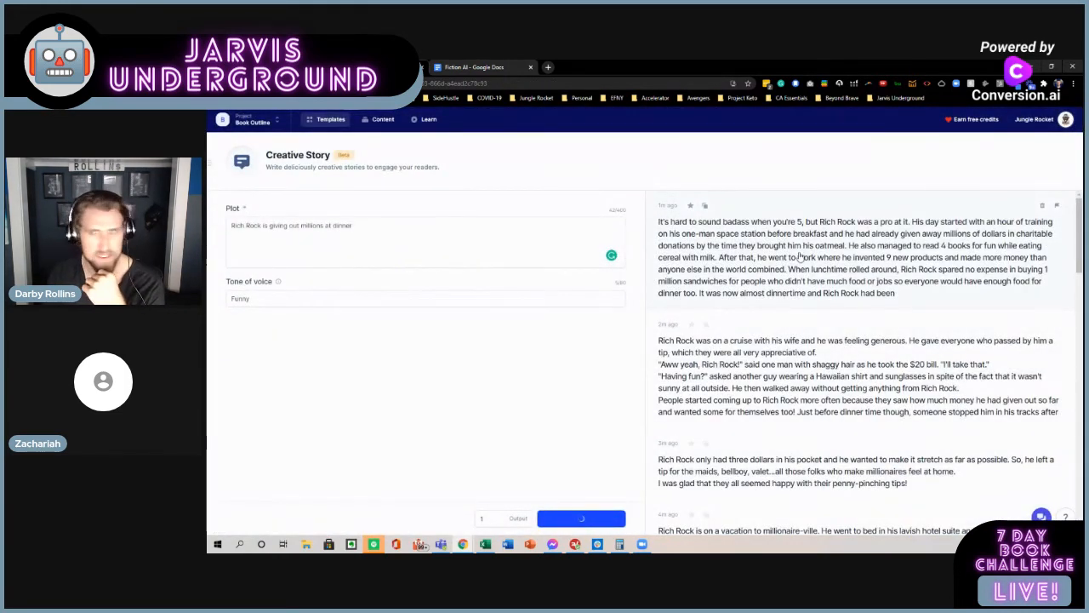
{"action": "left_click", "coordinate": [581, 518]}
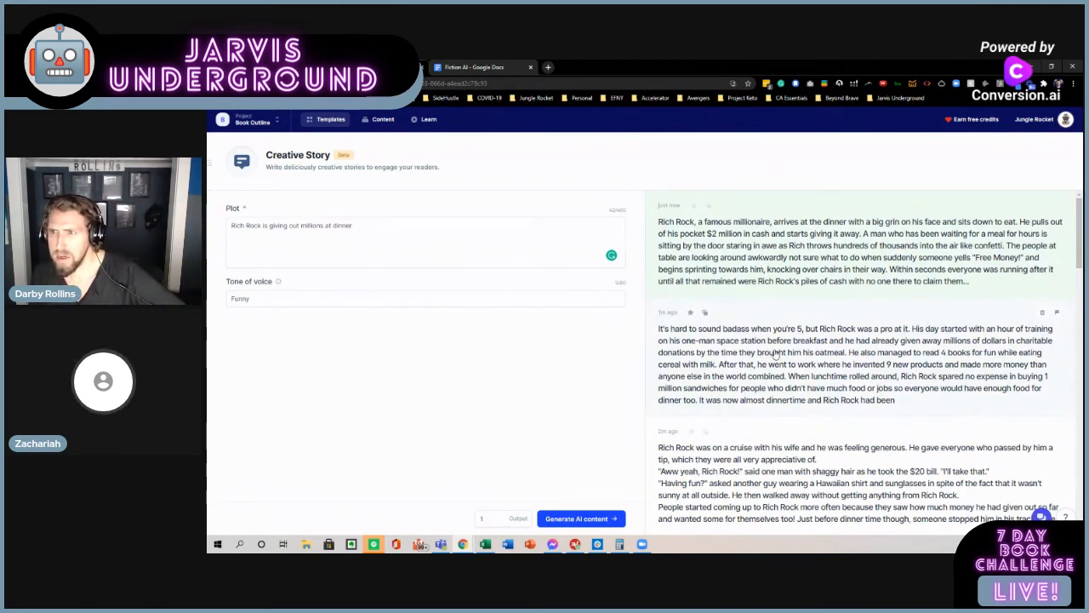
{"action": "mouse_move", "coordinate": [739, 319]}
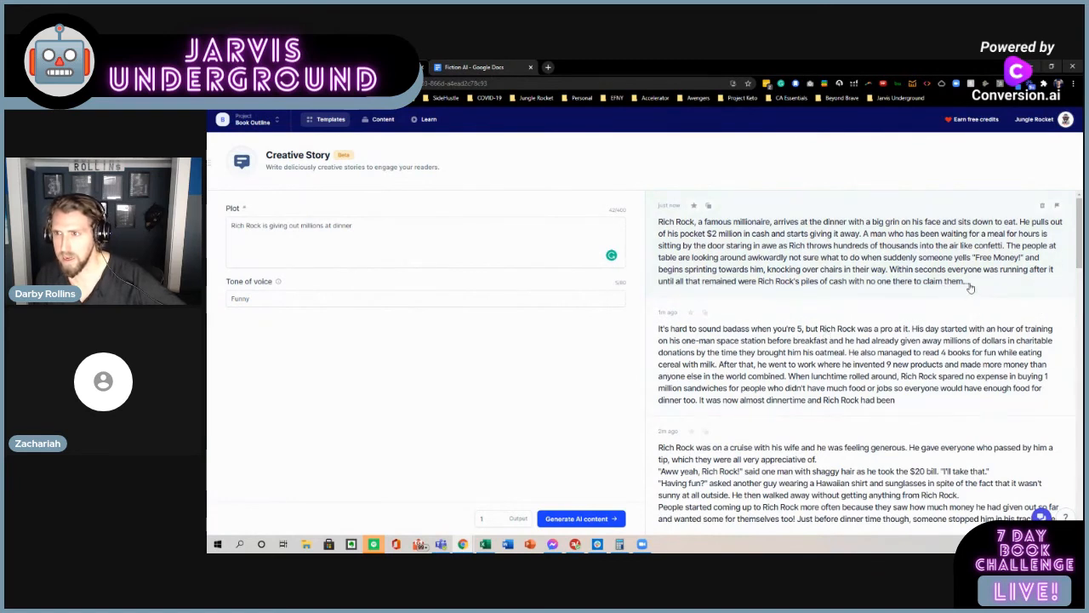
{"action": "mouse_move", "coordinate": [1011, 288]}
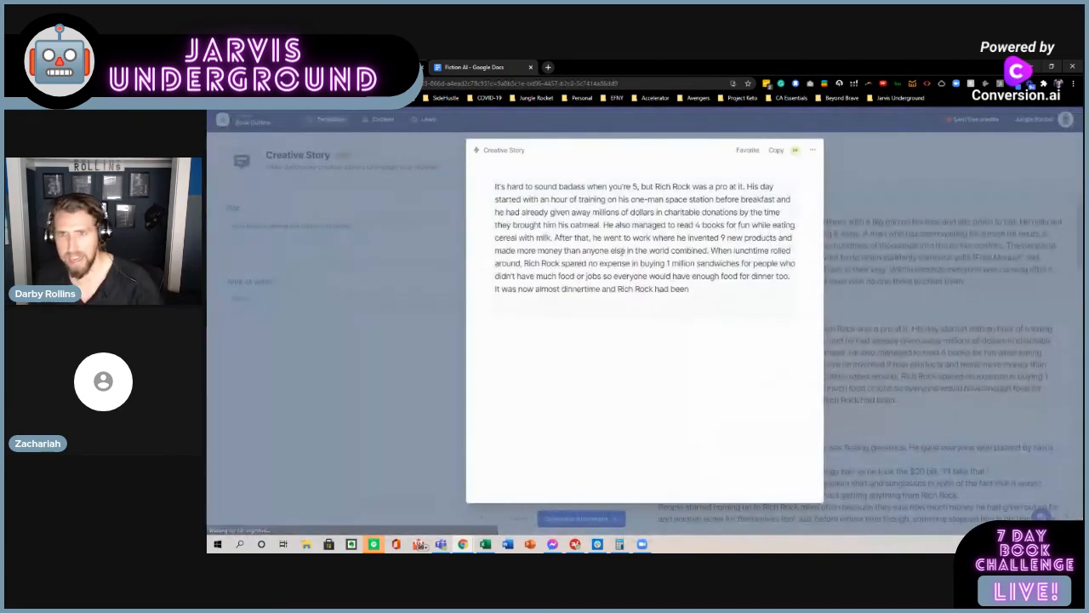
- Add the dinner story to the five-year-old story and select its final sentence about piles of cash
{"action": "double_click", "coordinate": [643, 237]}
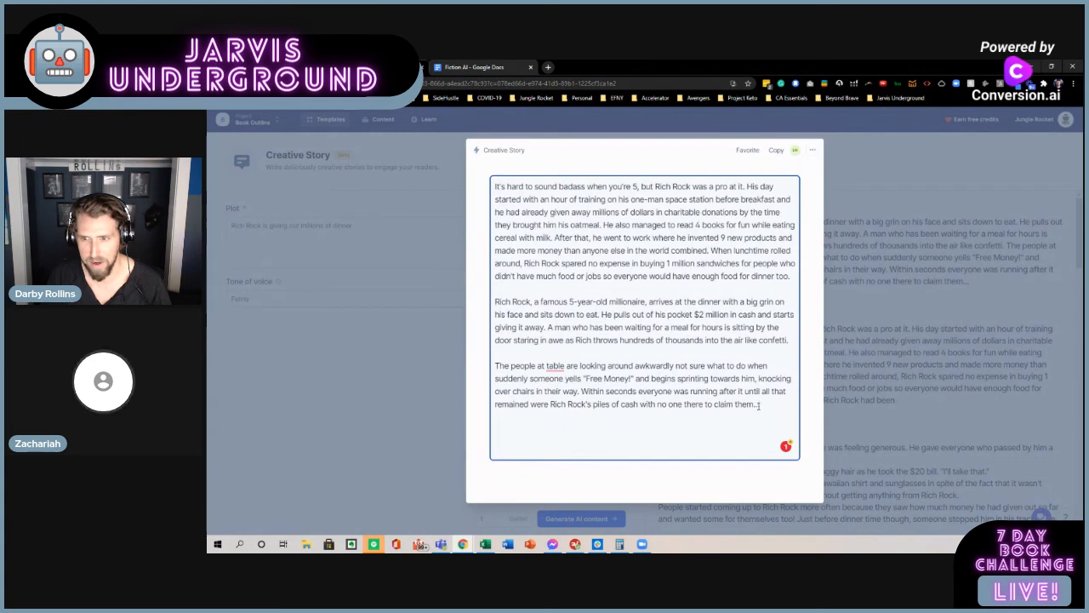
{"action": "left_click_drag", "start_coordinate": [584, 390], "coordinate": [757, 404]}
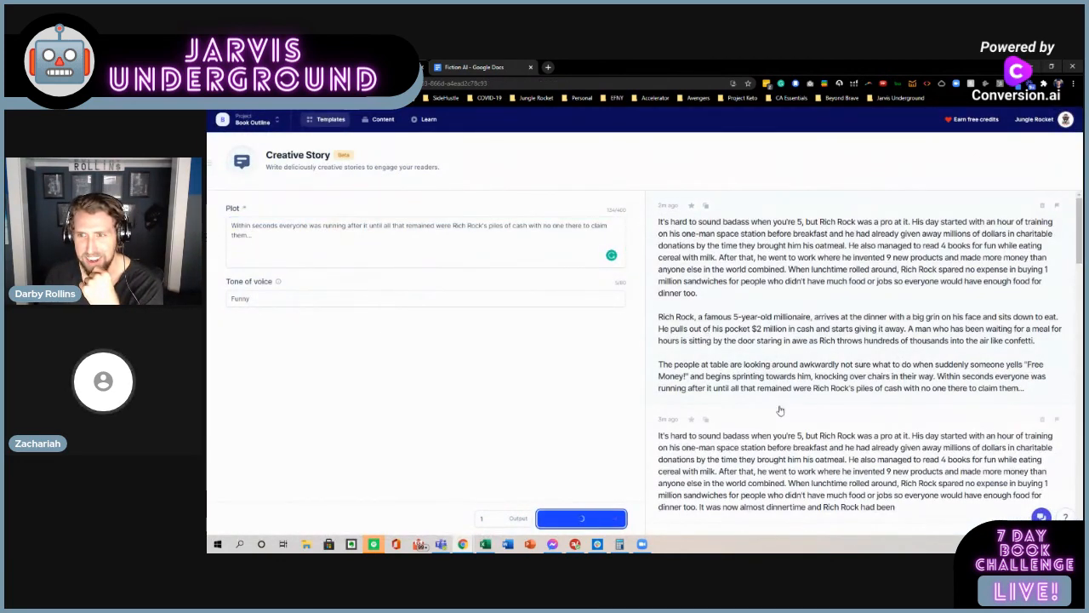
{"action": "mouse_move", "coordinate": [815, 403]}
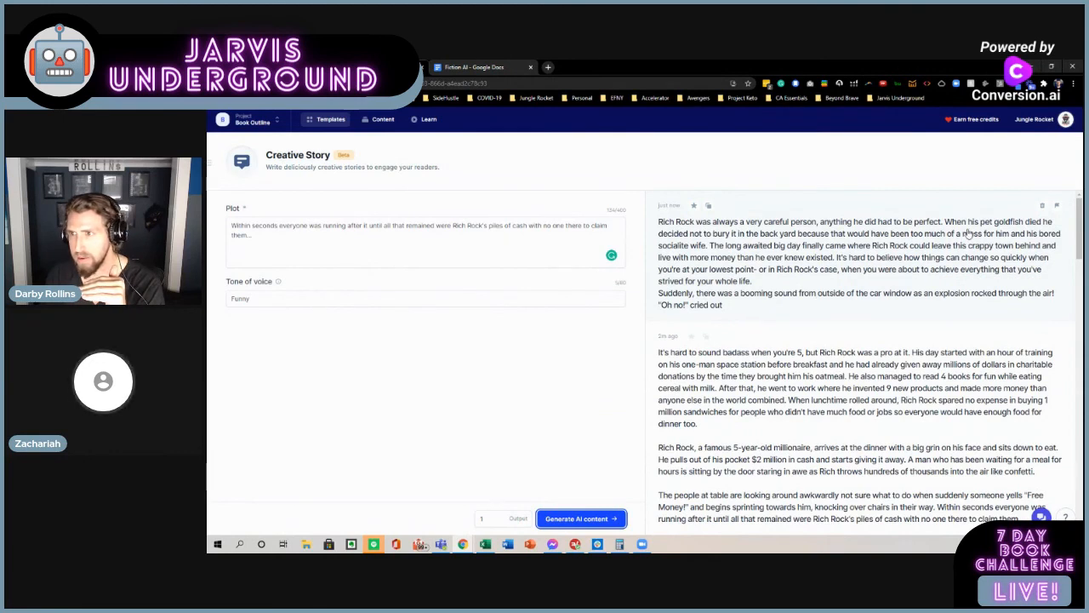
{"action": "mouse_move", "coordinate": [931, 260]}
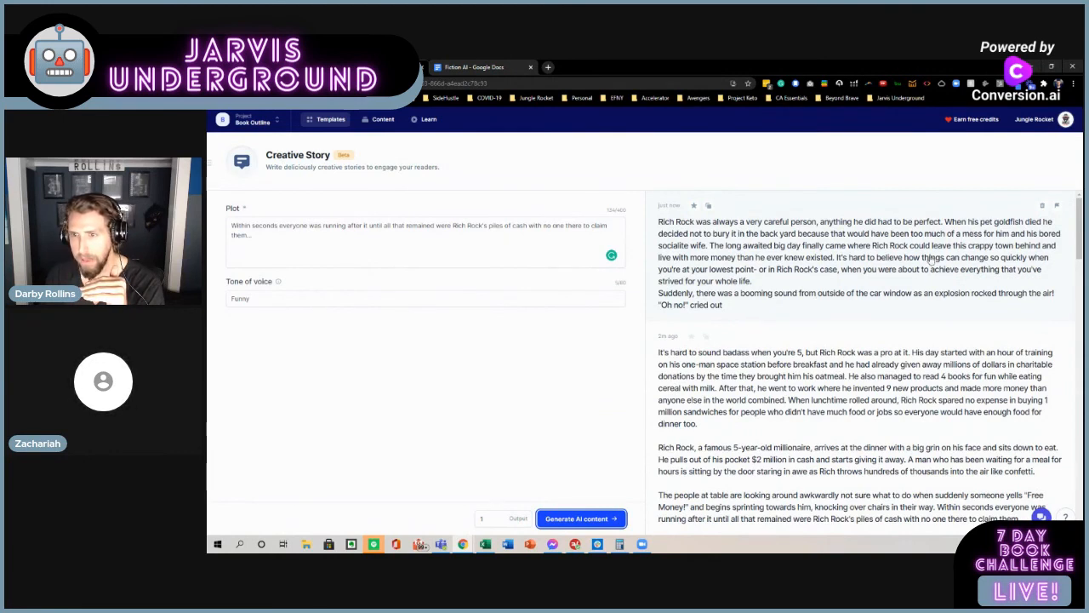
{"action": "mouse_move", "coordinate": [811, 287]}
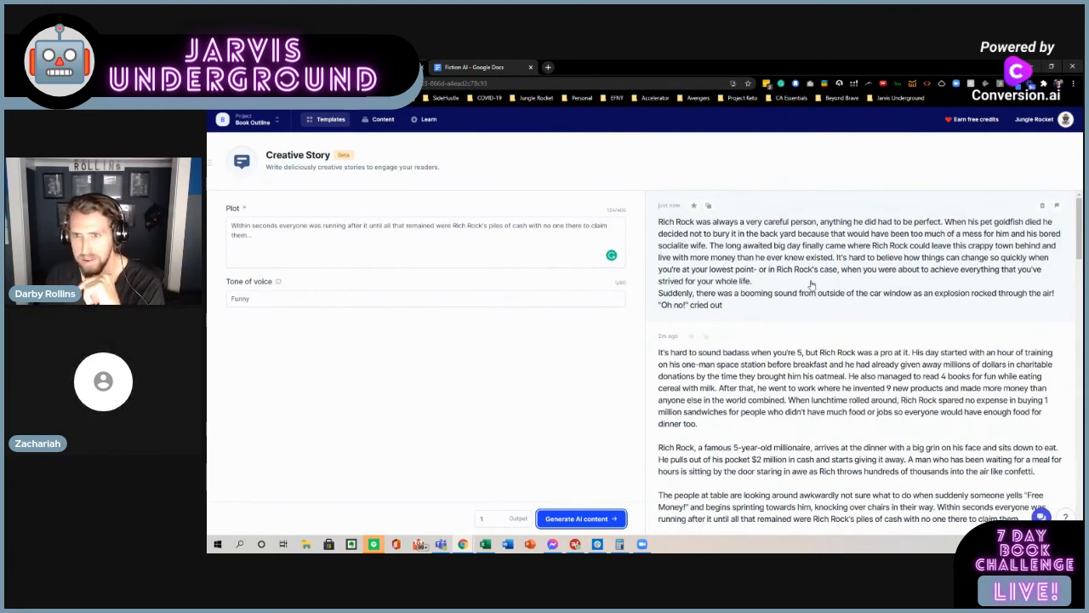
{"action": "mouse_move", "coordinate": [778, 276]}
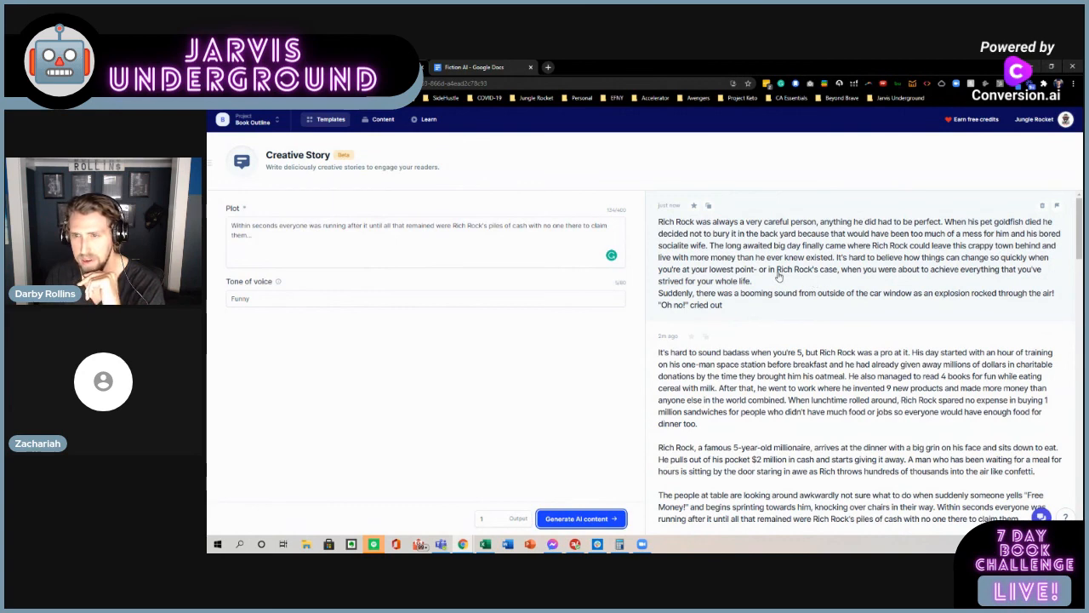
- Scroll through the results to review the new goldfish and explosion story
{"action": "scroll", "scroll_direction": "down", "scroll_amount": 3}
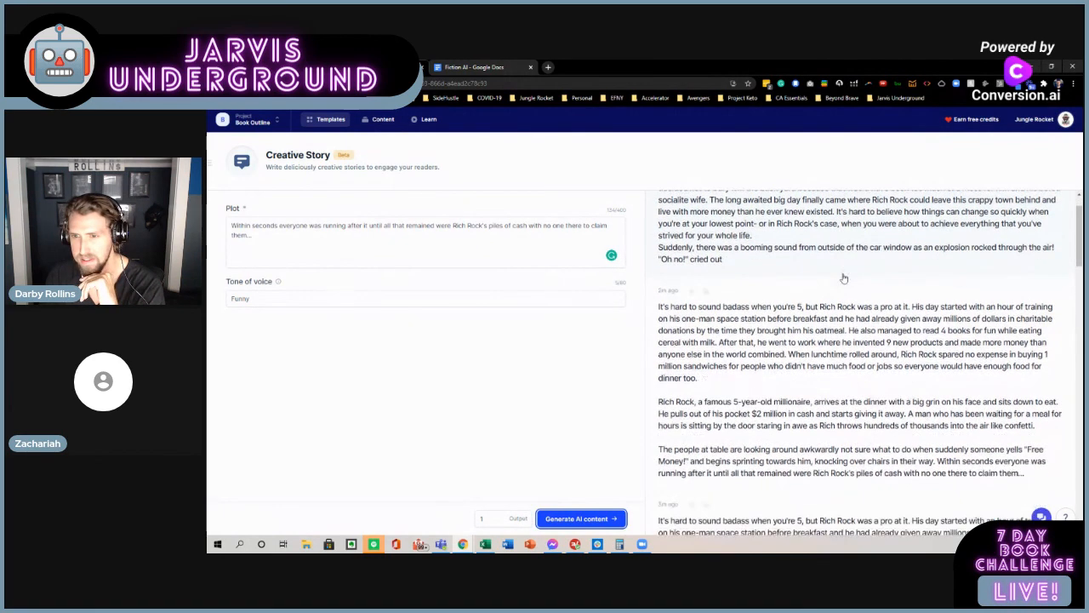
{"action": "mouse_move", "coordinate": [837, 286]}
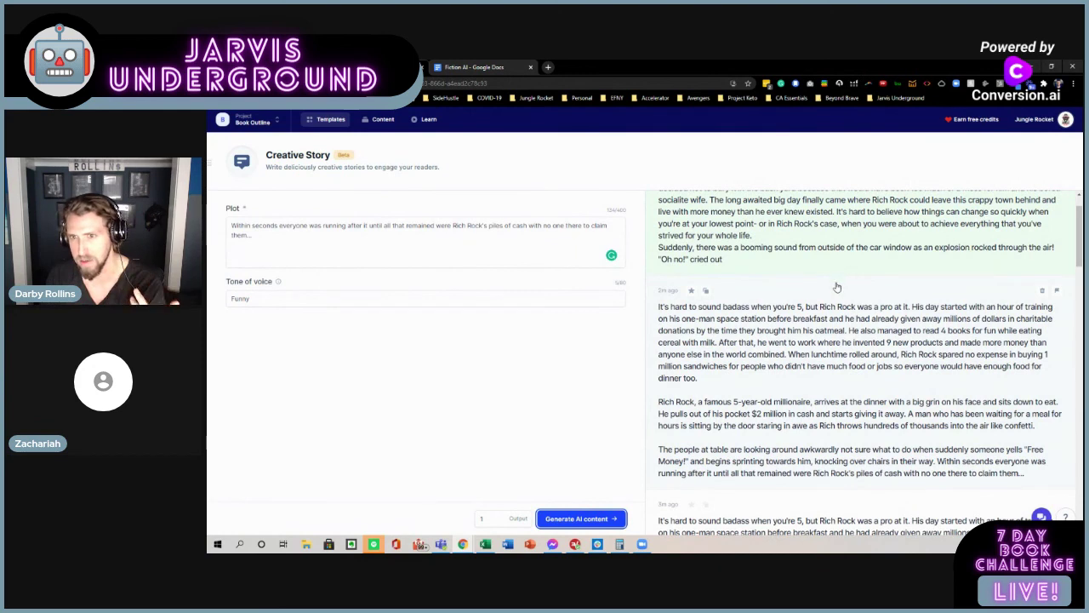
{"action": "mouse_move", "coordinate": [238, 323]}
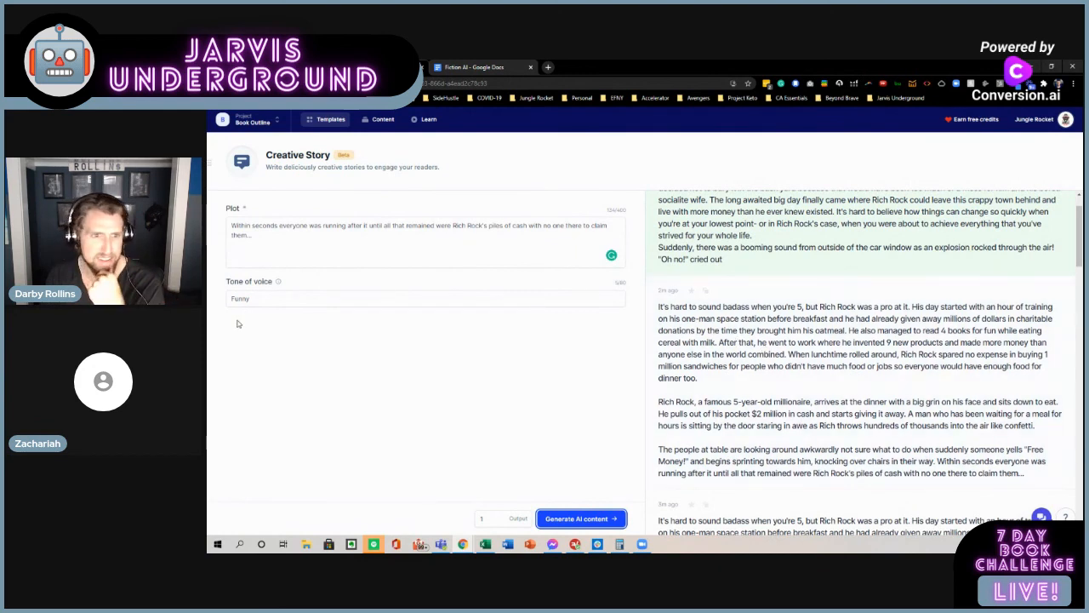
{"action": "mouse_move", "coordinate": [297, 343]}
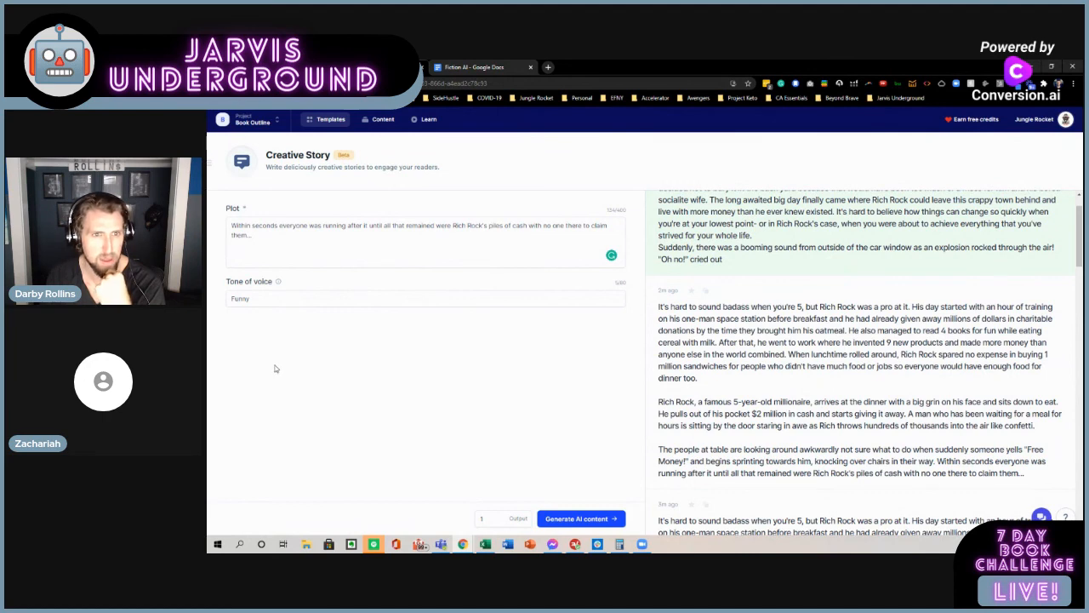
{"action": "mouse_move", "coordinate": [388, 334]}
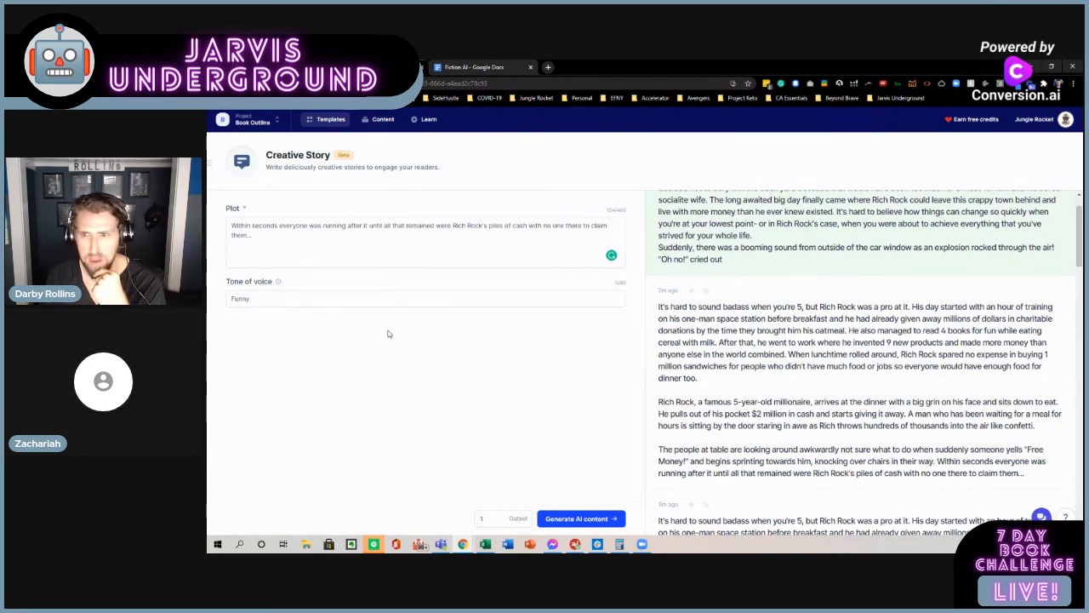
{"action": "scroll", "scroll_direction": "up", "scroll_amount": 3}
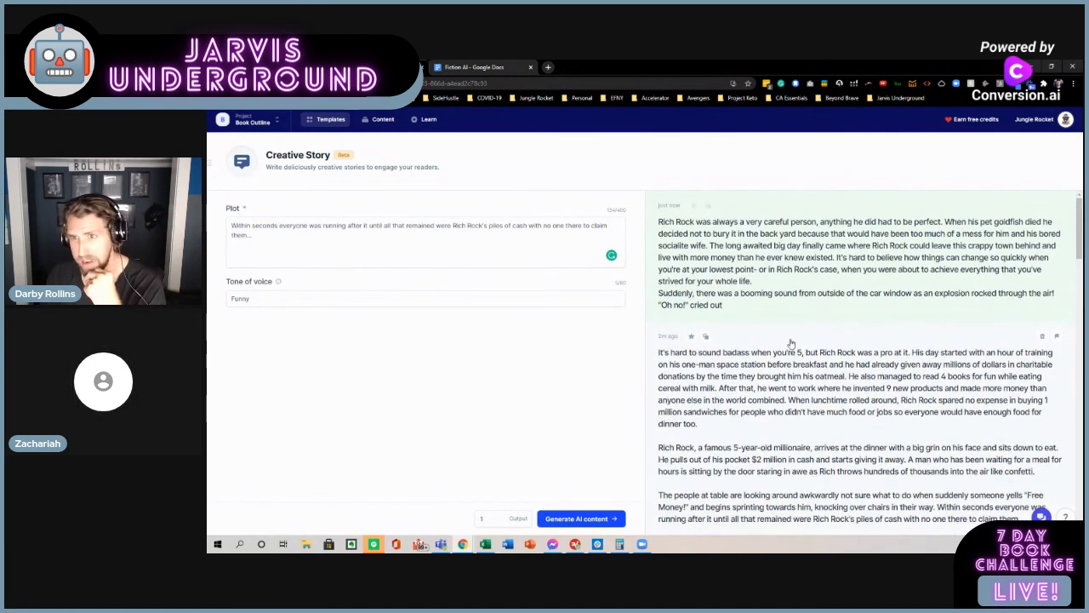